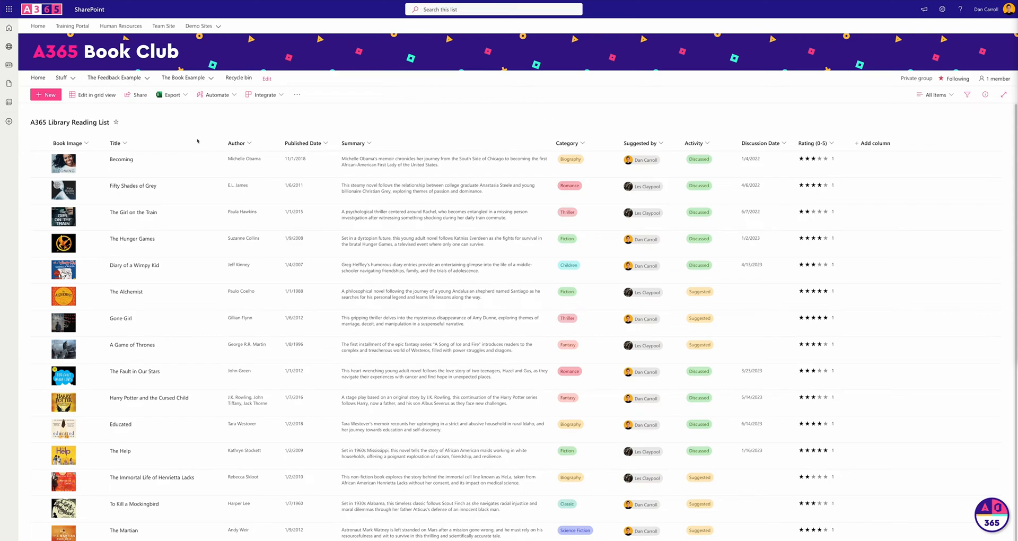
pyautogui.moveTo(131, 203)
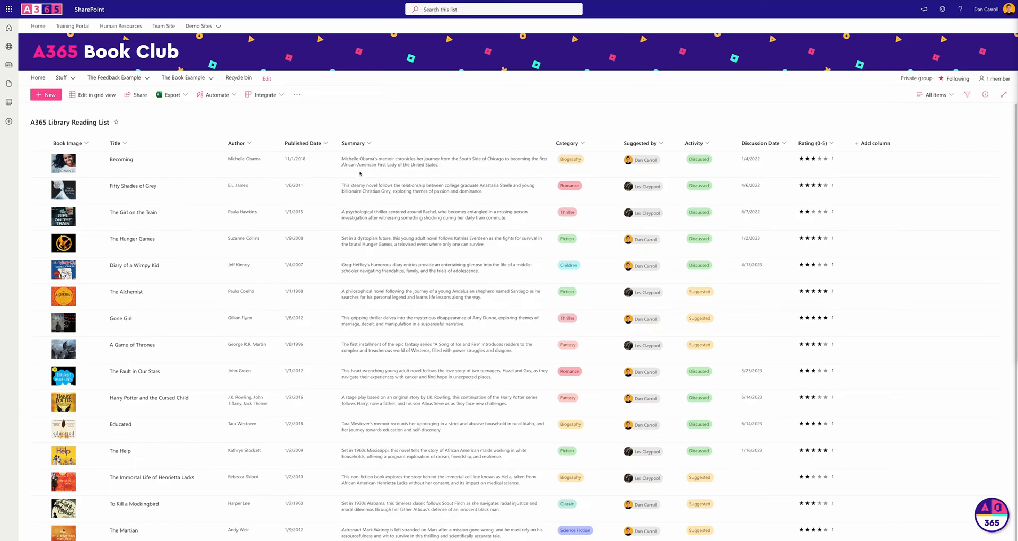
pyautogui.moveTo(290, 134)
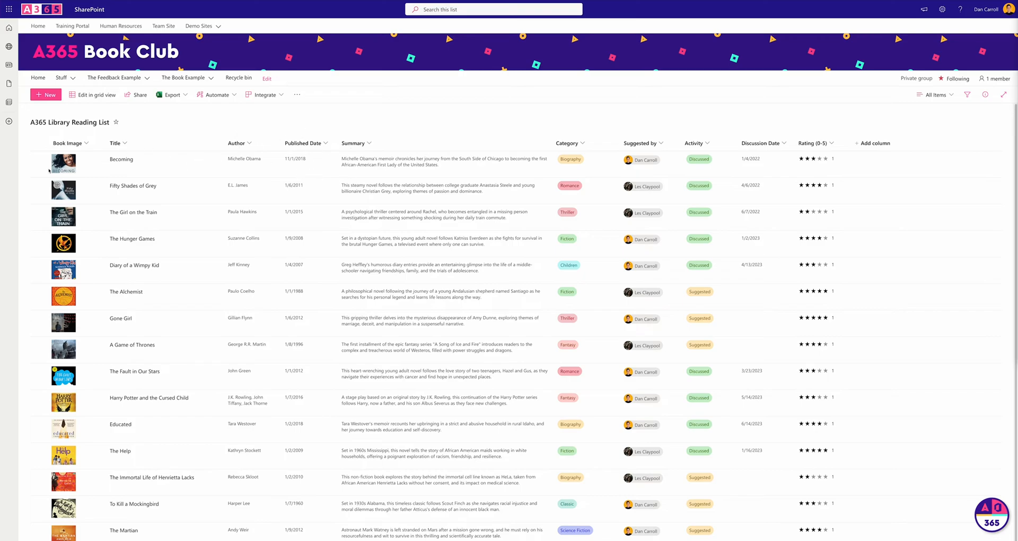
pyautogui.moveTo(158, 242)
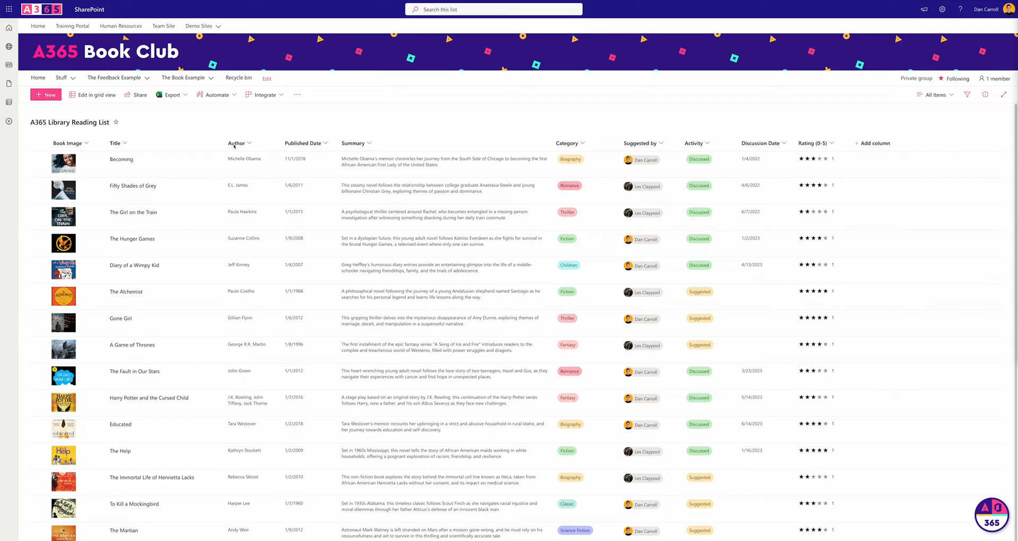
pyautogui.moveTo(303, 257)
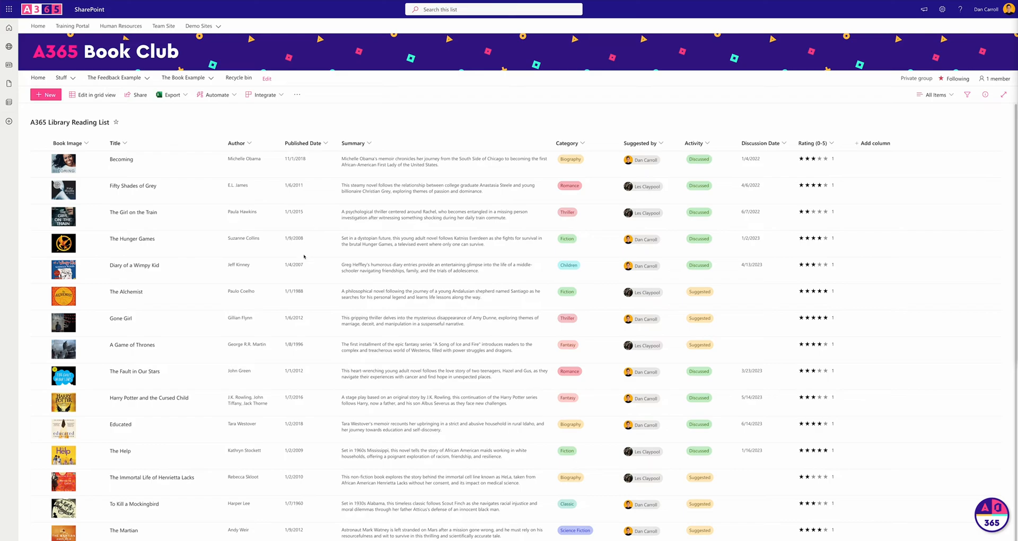
pyautogui.moveTo(645, 185)
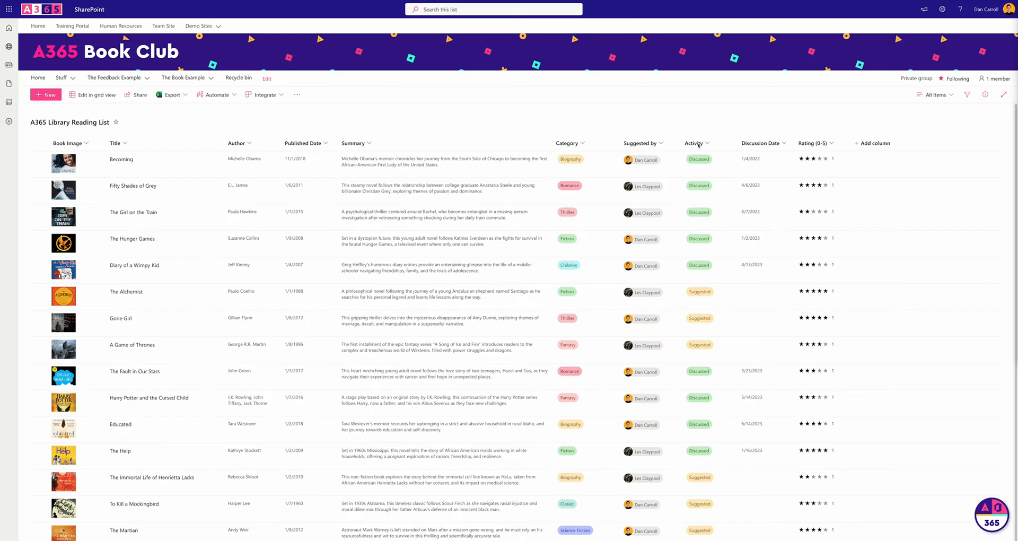
pyautogui.moveTo(679, 170)
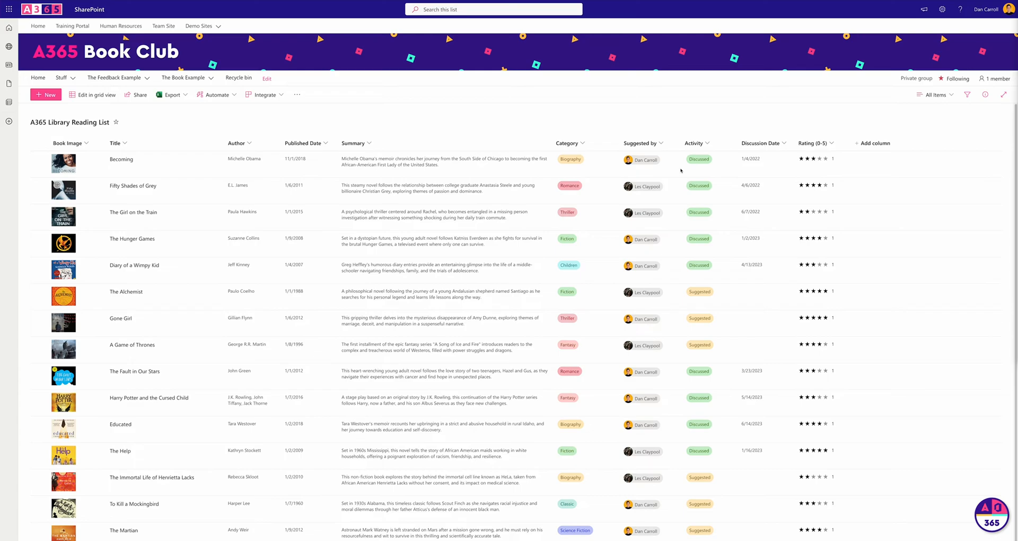
pyautogui.moveTo(551, 152)
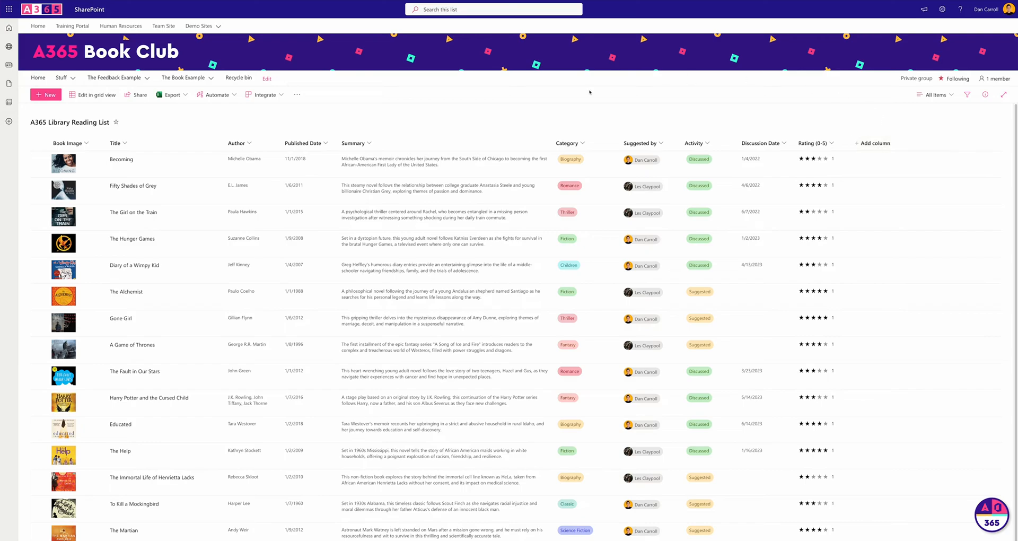
pyautogui.moveTo(291, 117)
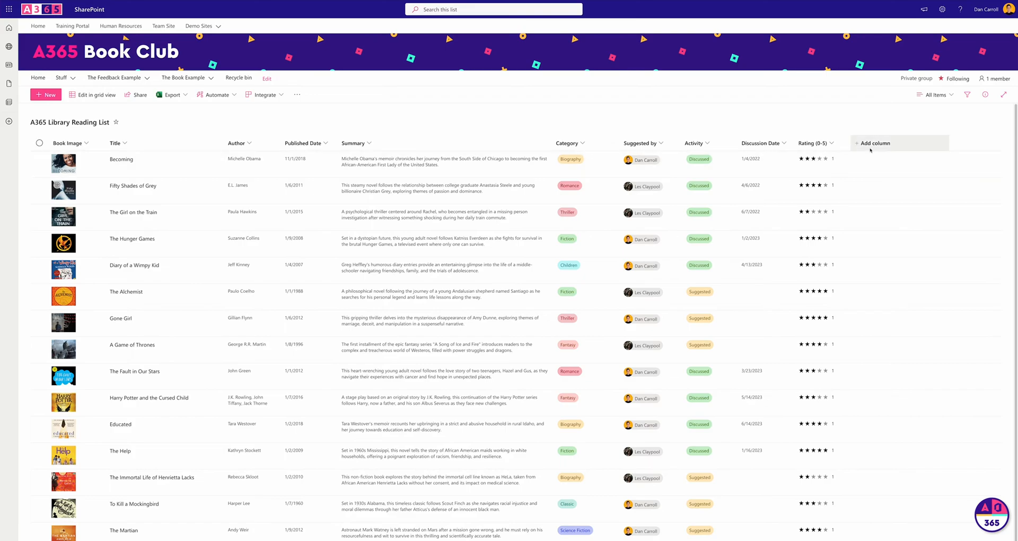
# Show the Create a column panel and browse its available column types.
pyautogui.click(872, 143)
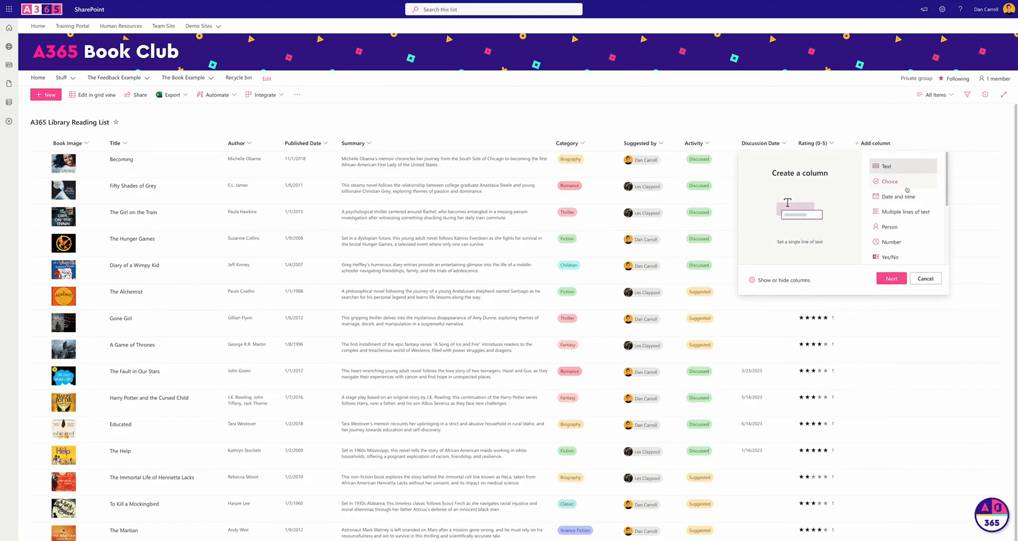
pyautogui.scroll(-3)
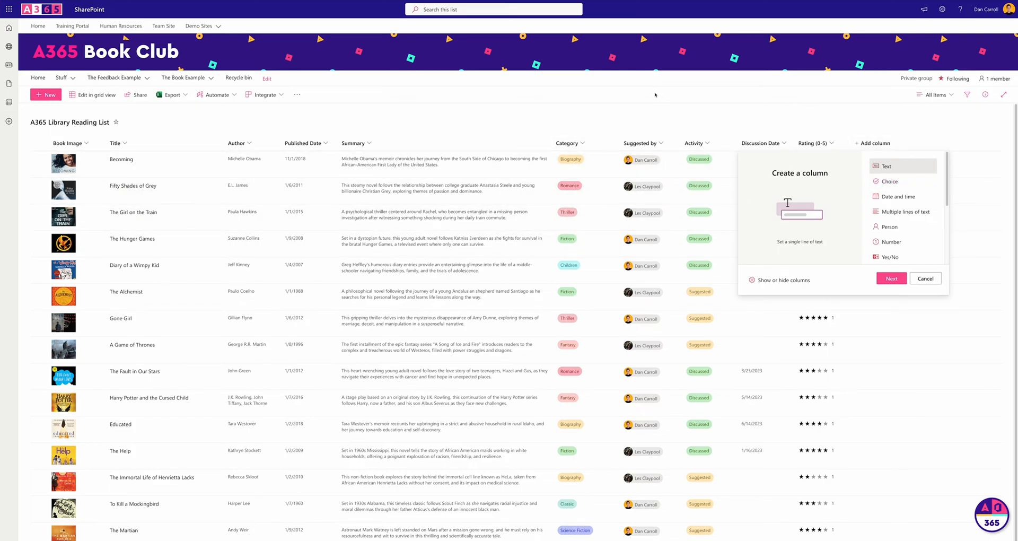
pyautogui.moveTo(617, 87)
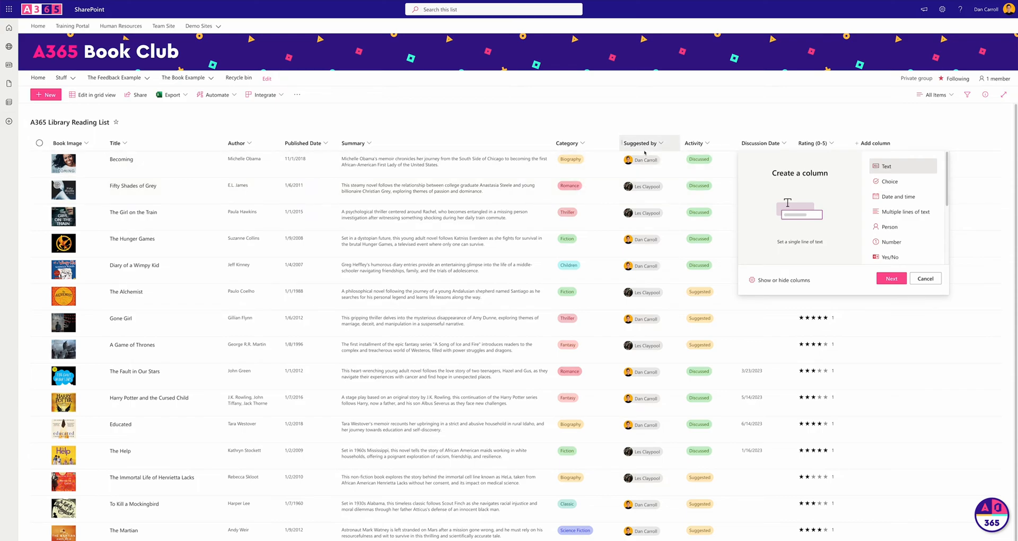
pyautogui.moveTo(902, 227)
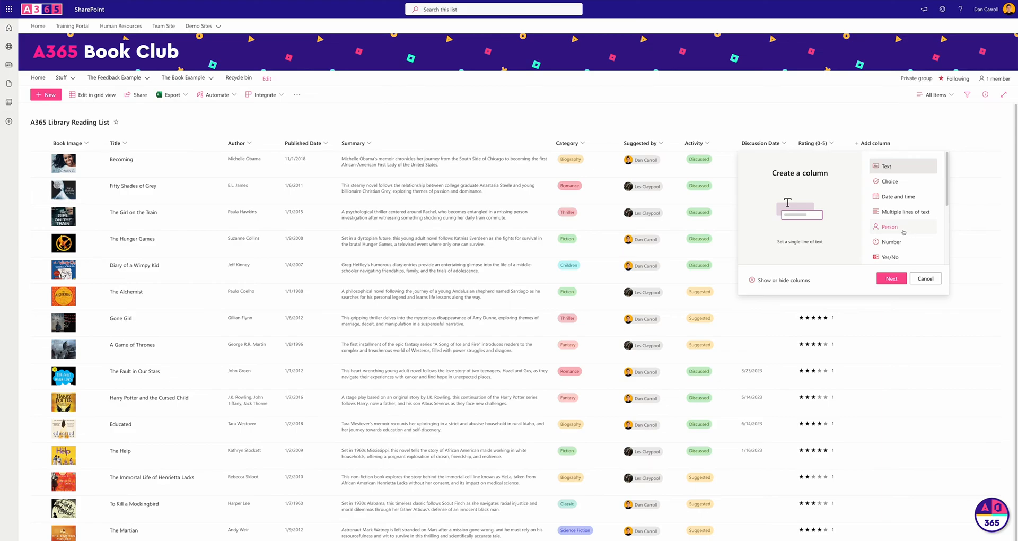
pyautogui.moveTo(663, 133)
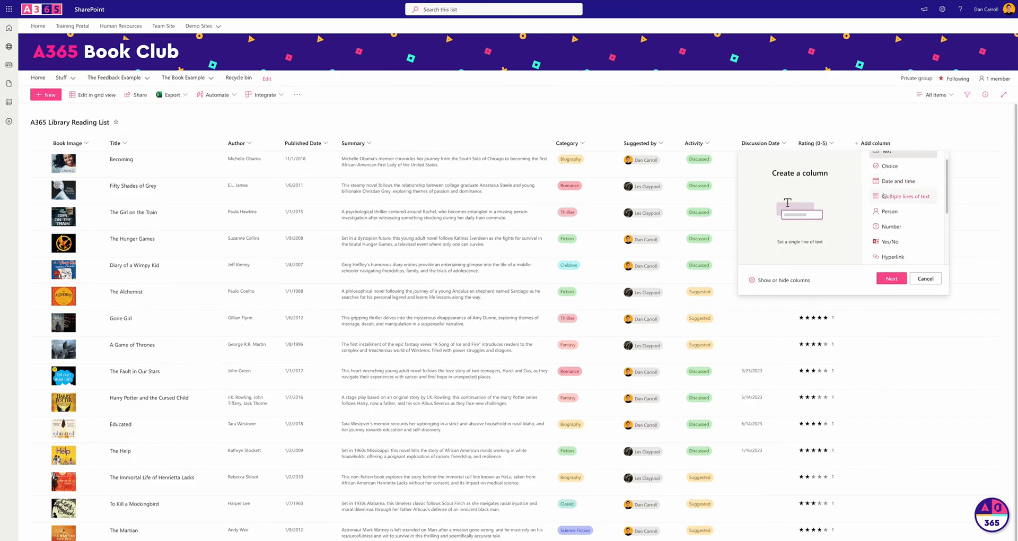
# Cancel the Create a column panel, leaving the reading list unchanged.
pyautogui.click(925, 277)
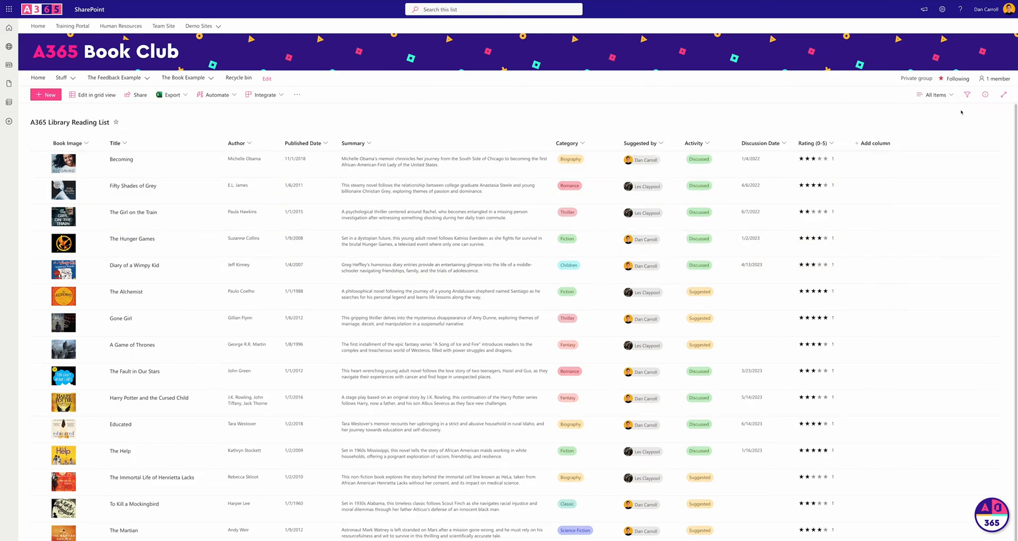
pyautogui.moveTo(955, 120)
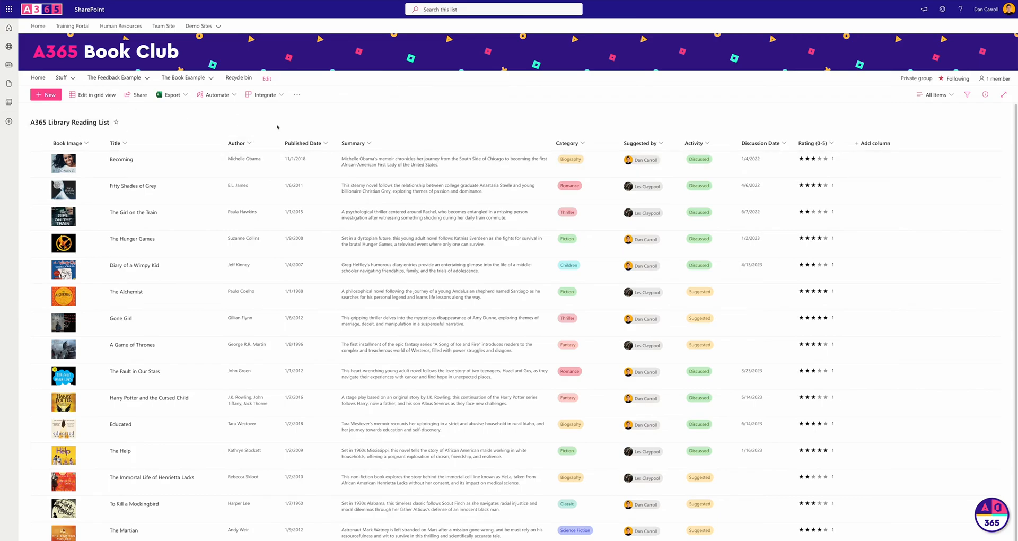
pyautogui.moveTo(409, 116)
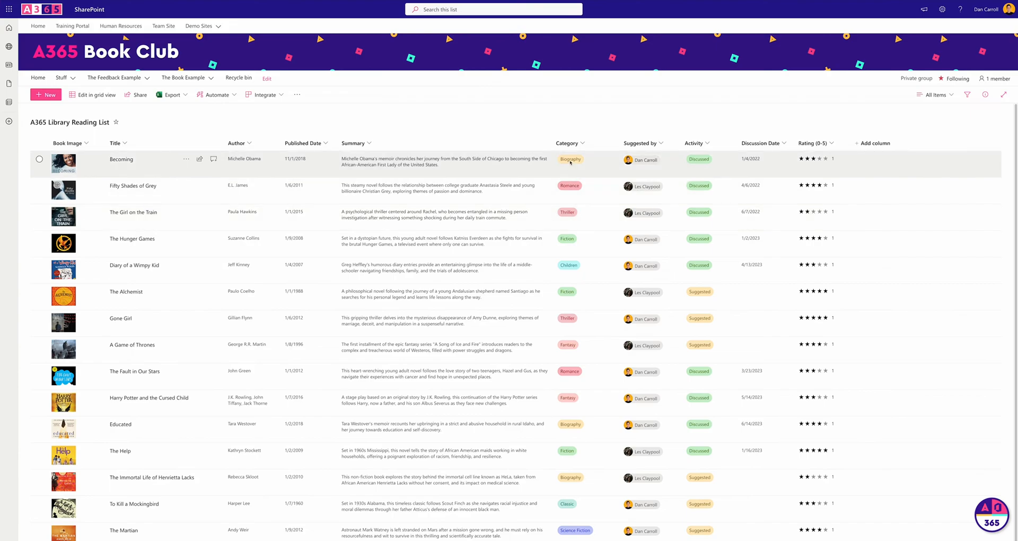
pyautogui.moveTo(569, 117)
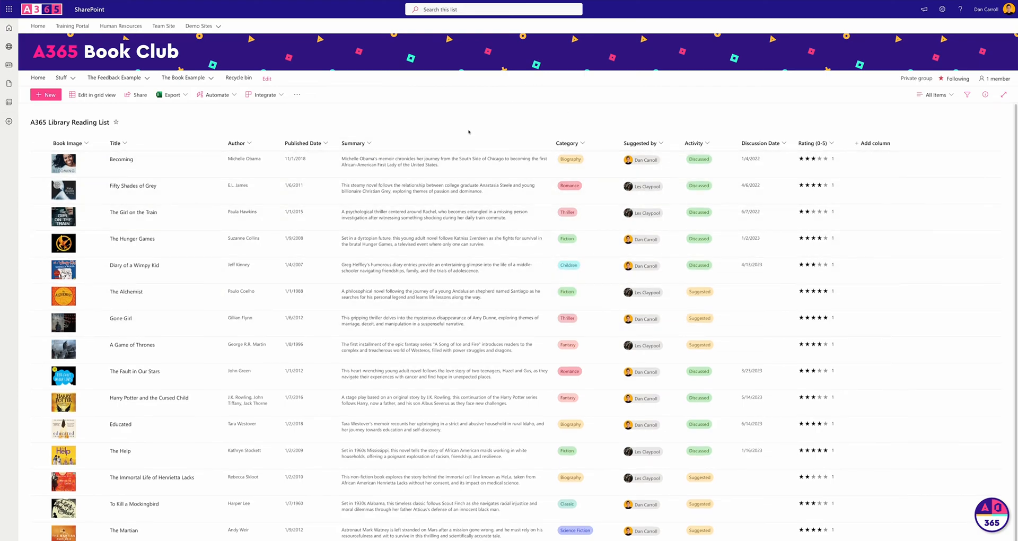
pyautogui.moveTo(470, 129)
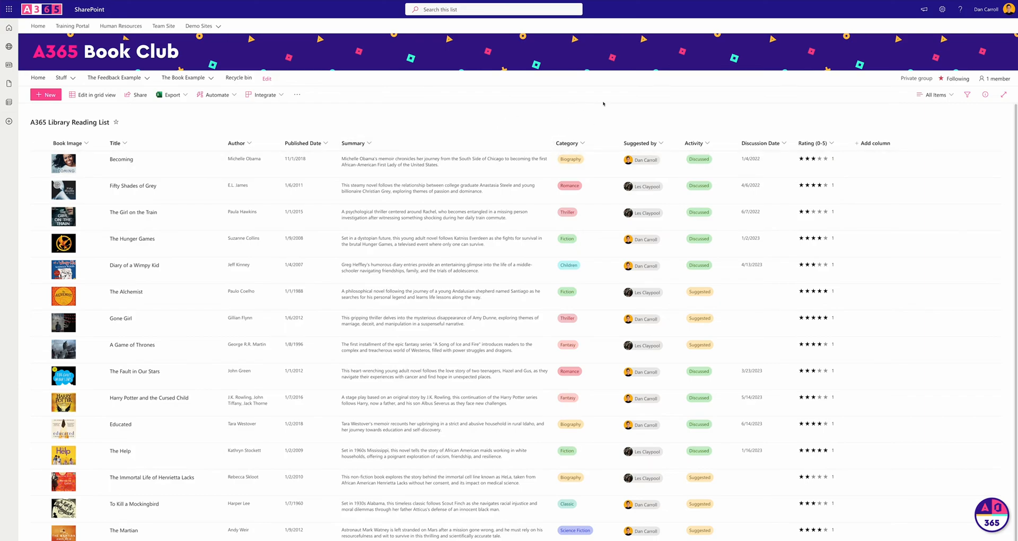
pyautogui.moveTo(763, 125)
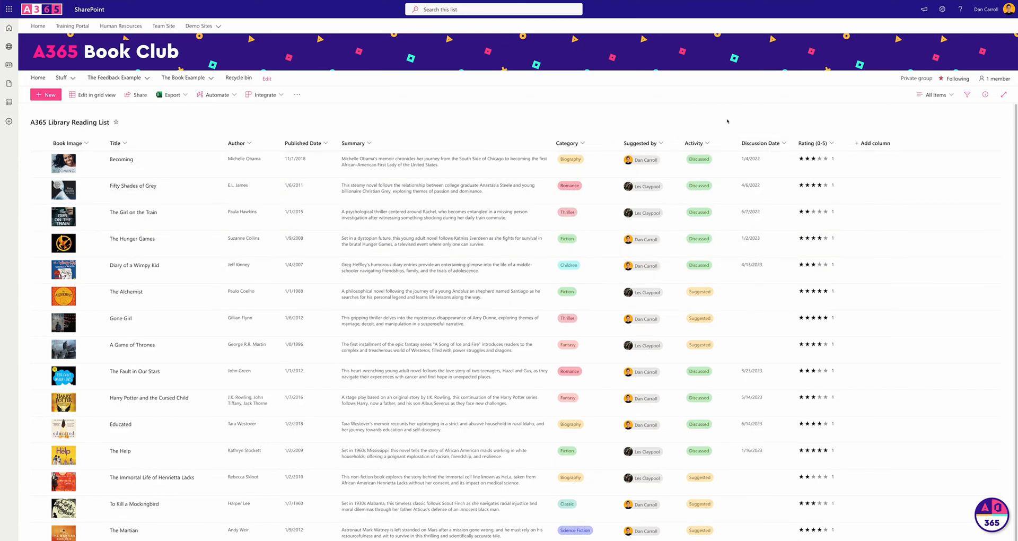
pyautogui.moveTo(706, 101)
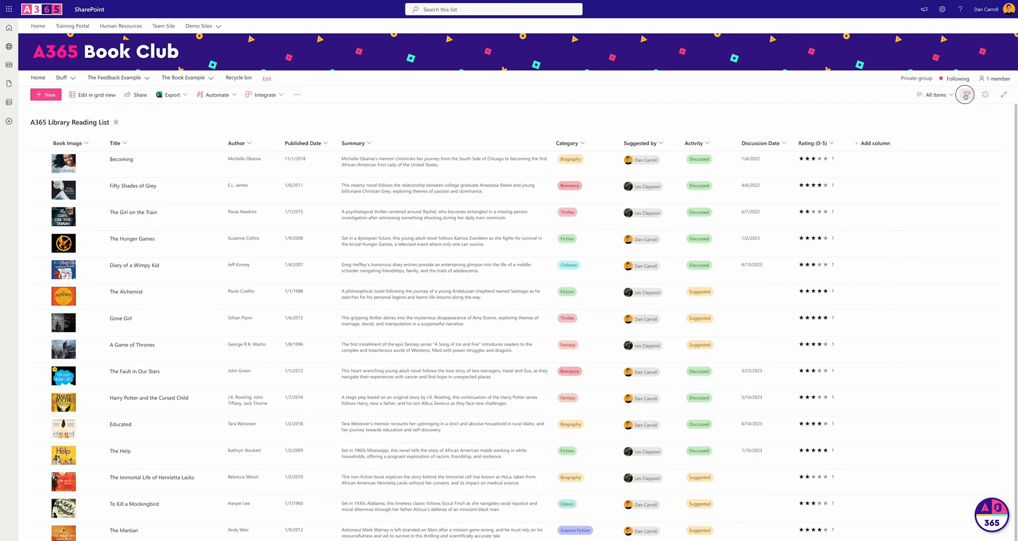
# Filter the list to Biography books from one suggester, then clear the filters to show all 15.
pyautogui.click(963, 95)
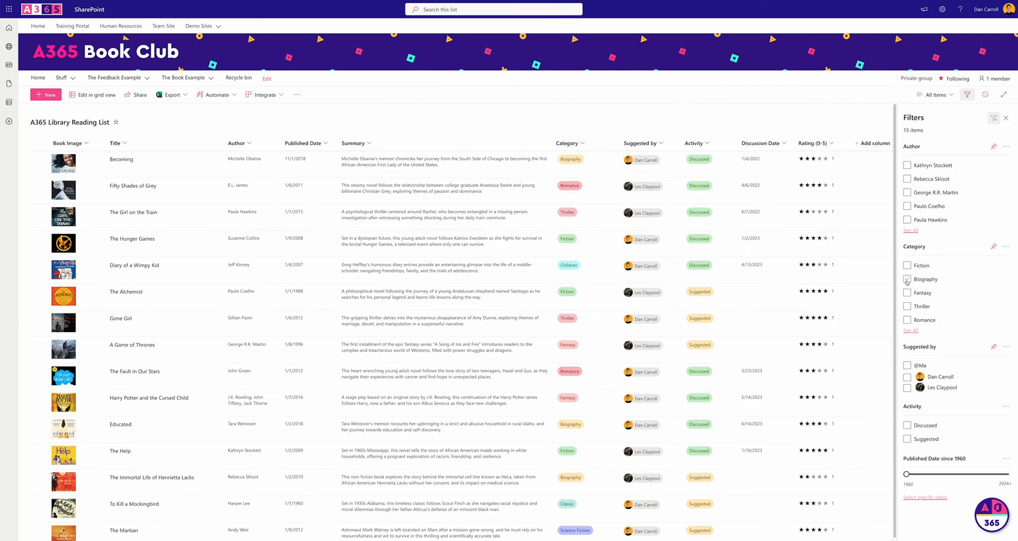
pyautogui.click(906, 279)
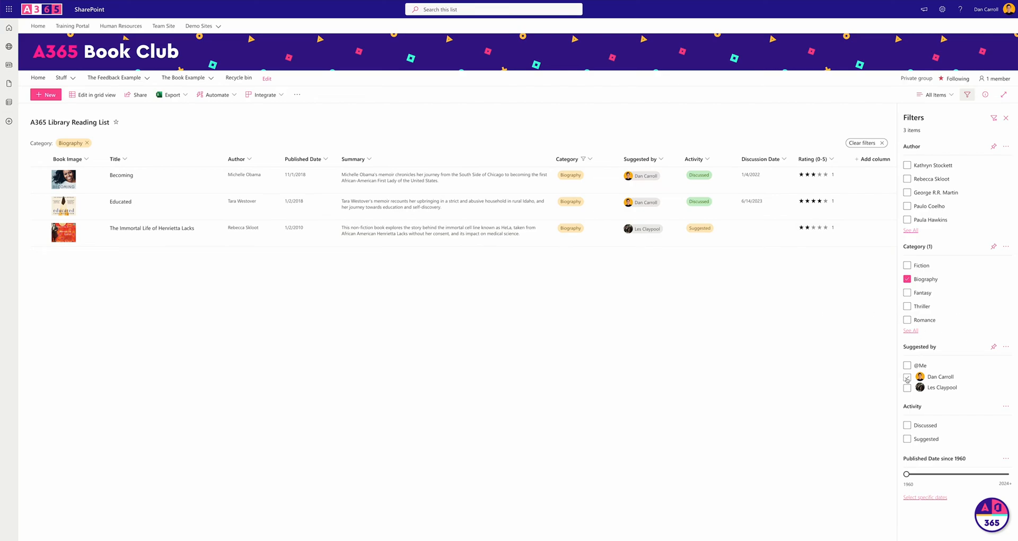
pyautogui.click(906, 376)
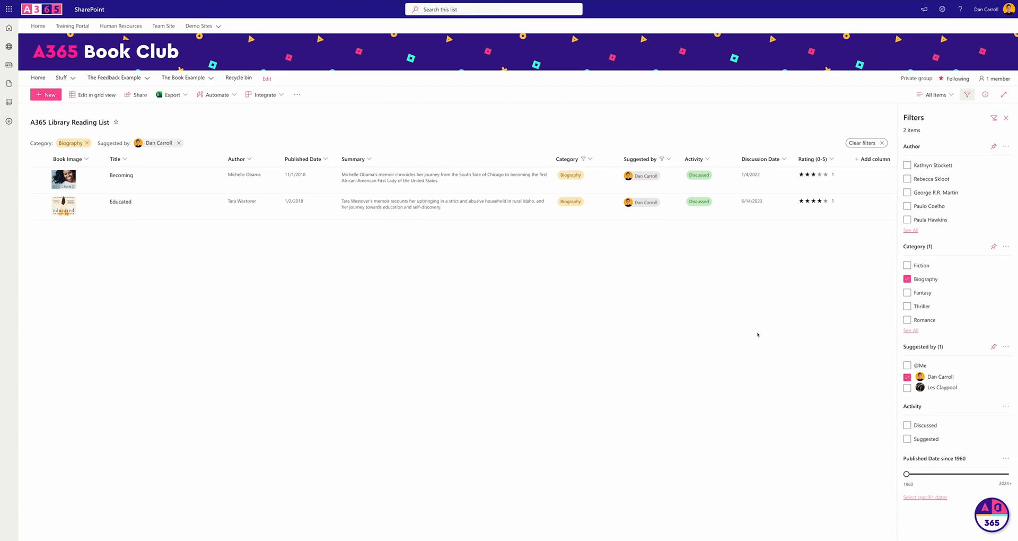
pyautogui.click(865, 143)
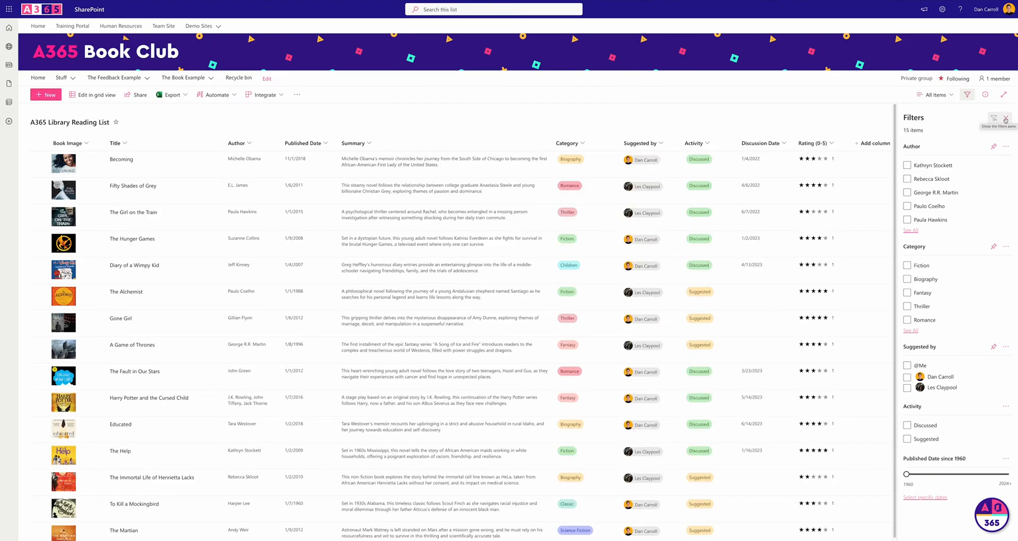
# Close the filters pane and group the reading list by Category with all groups collapsed.
pyautogui.click(1009, 118)
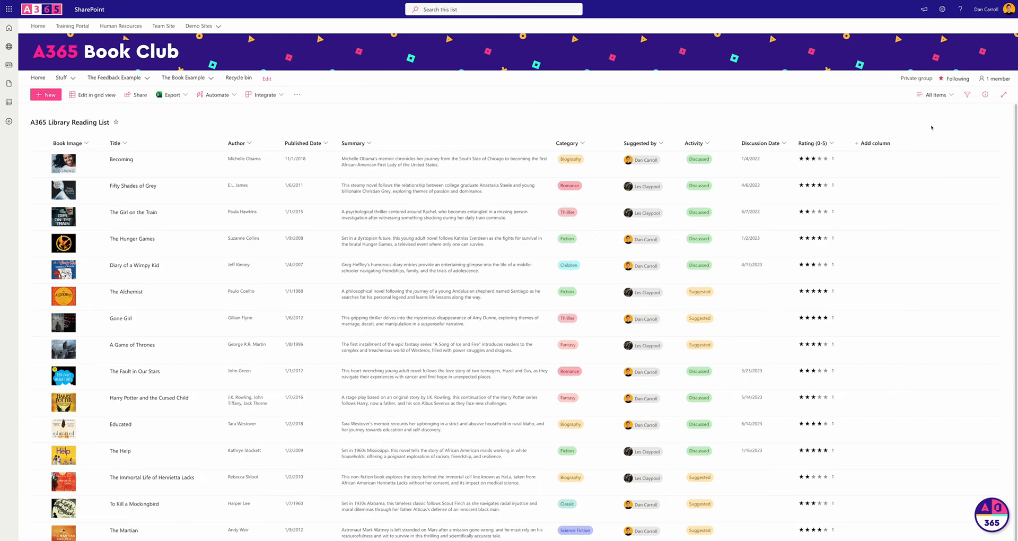
pyautogui.moveTo(590, 100)
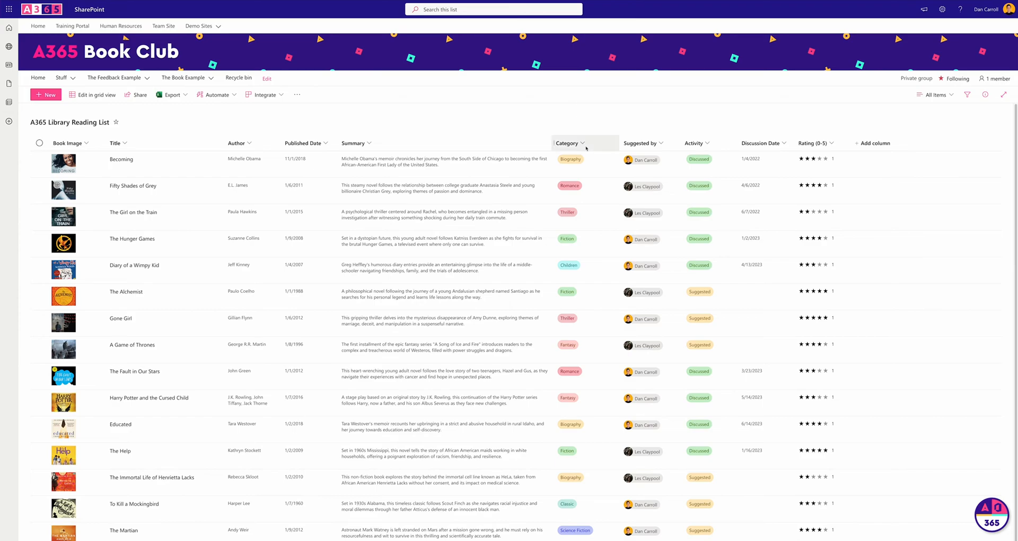
pyautogui.click(569, 143)
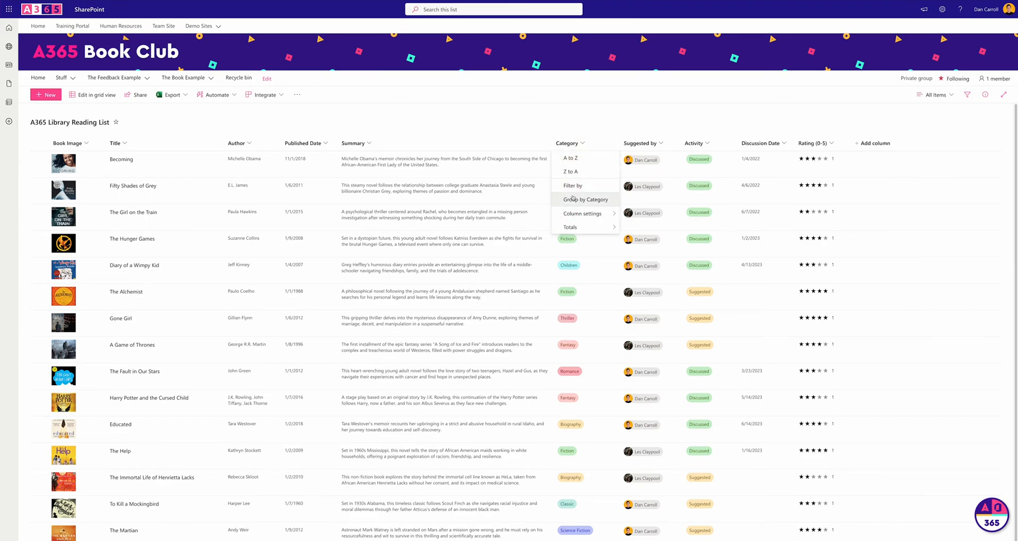
pyautogui.click(585, 199)
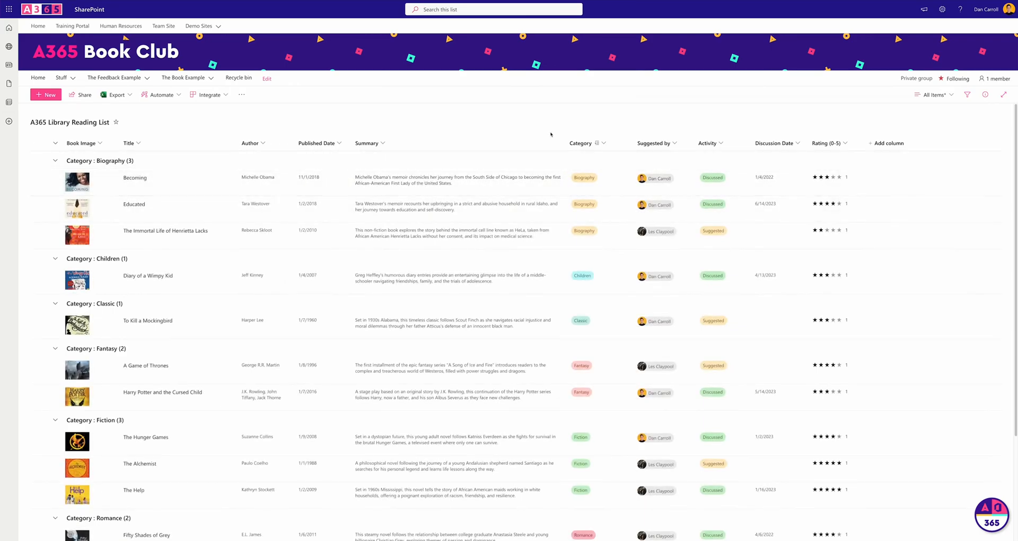
pyautogui.click(55, 142)
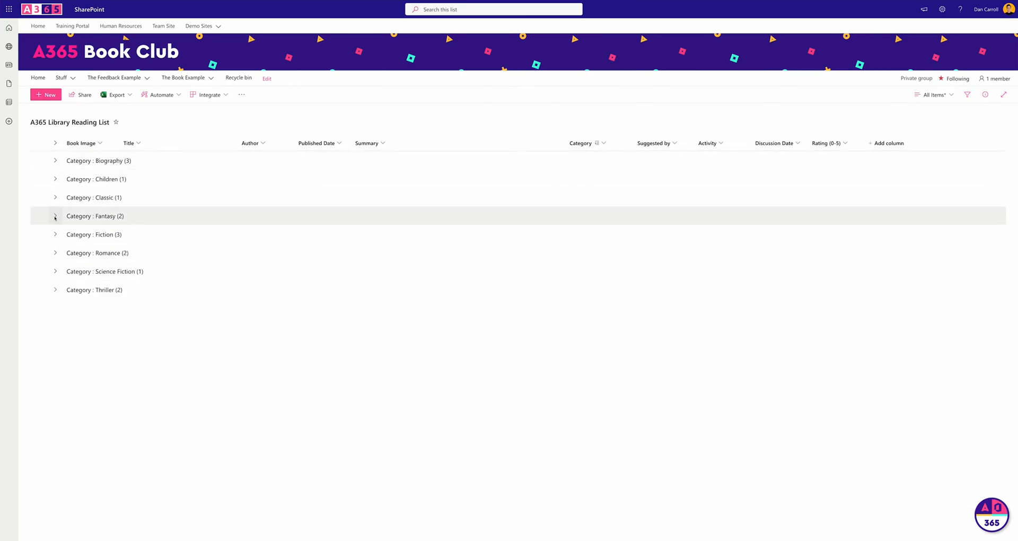
# Peek into the Children category group and collapse it again among the category groups.
pyautogui.click(55, 215)
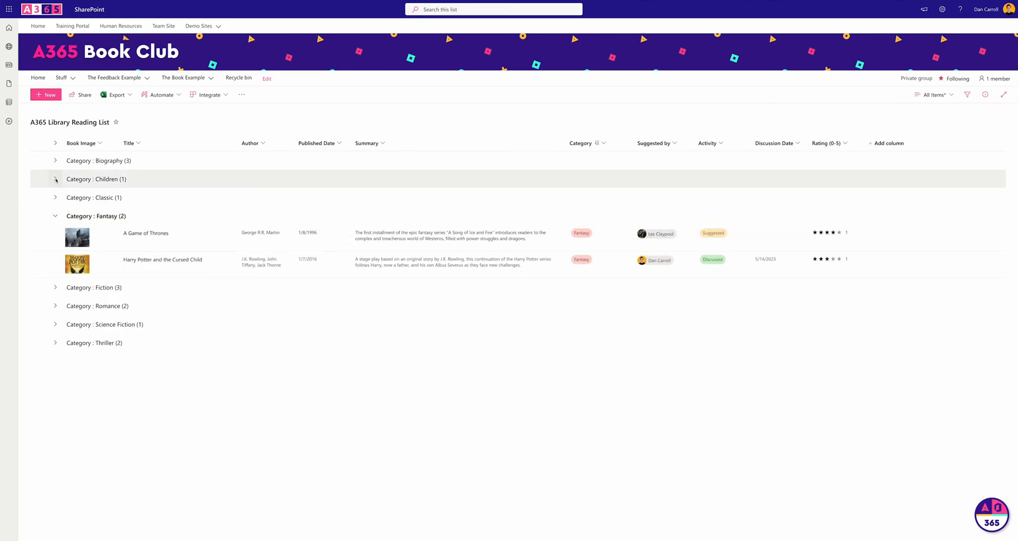
pyautogui.click(56, 179)
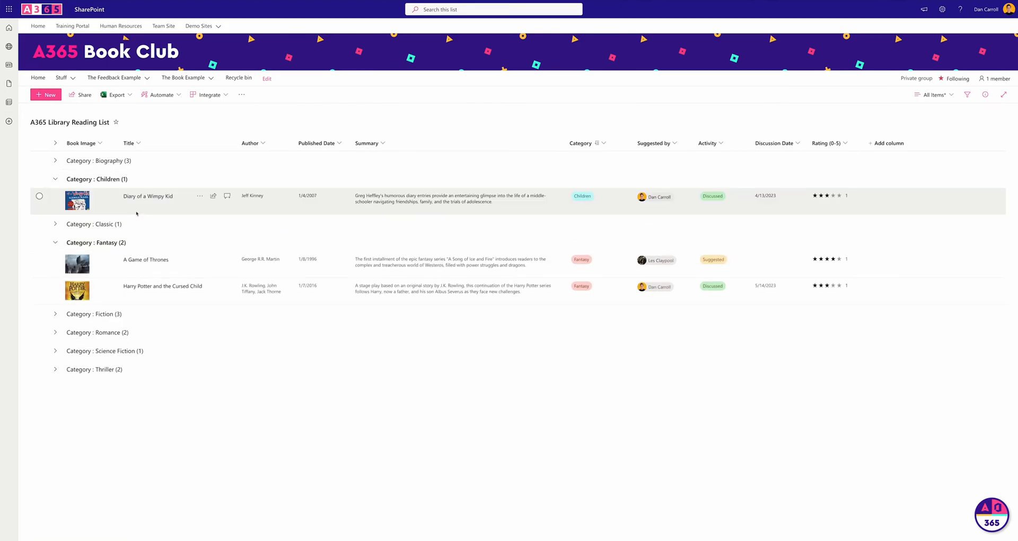
pyautogui.click(55, 178)
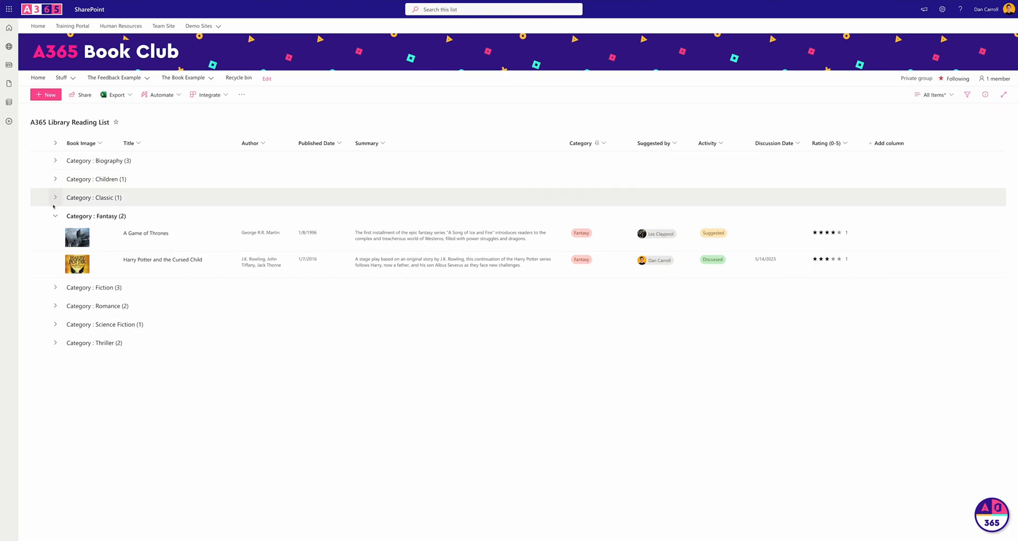
pyautogui.click(55, 215)
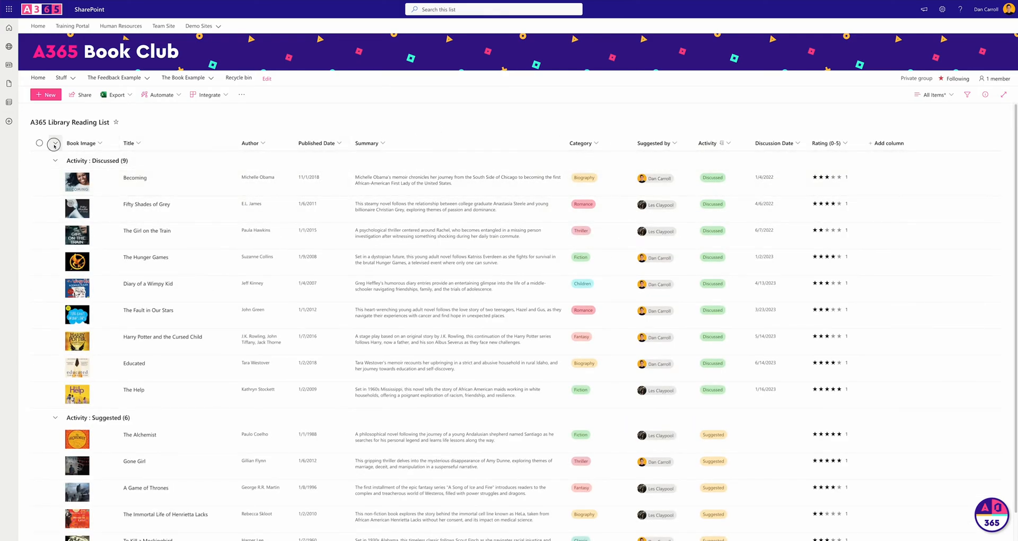
# Collapse all activity groups, briefly expanding Suggested to see its six books.
pyautogui.click(54, 143)
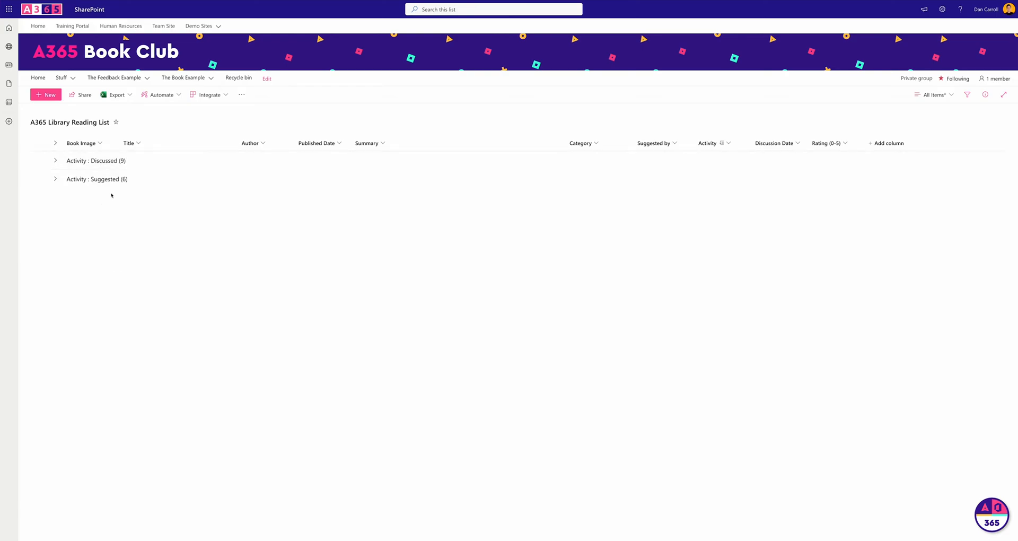
pyautogui.click(55, 179)
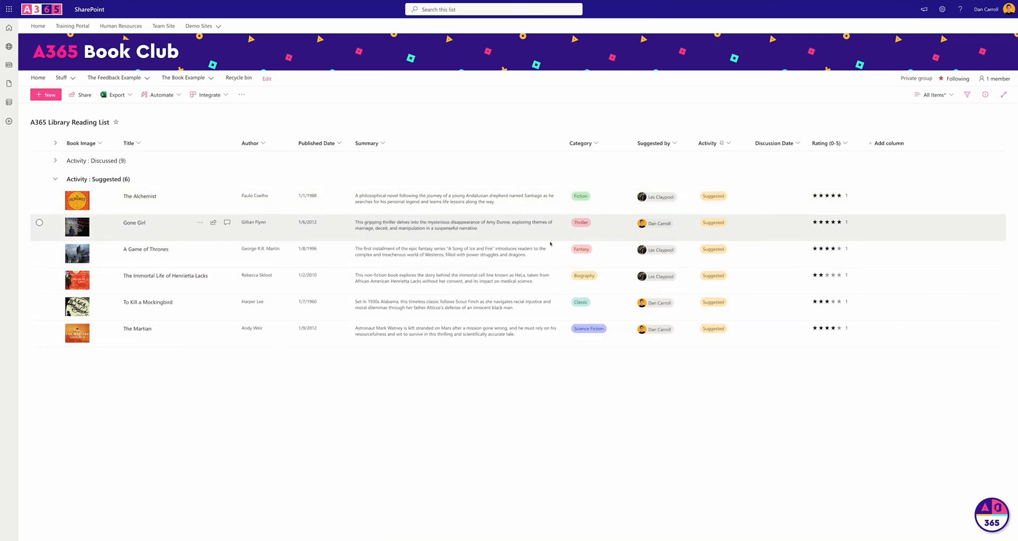
pyautogui.moveTo(524, 406)
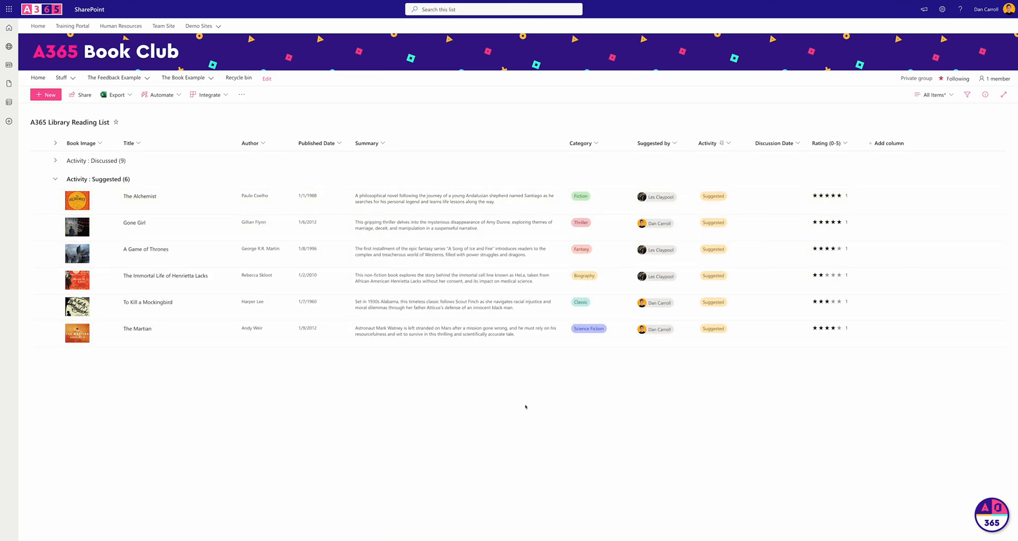
pyautogui.click(54, 179)
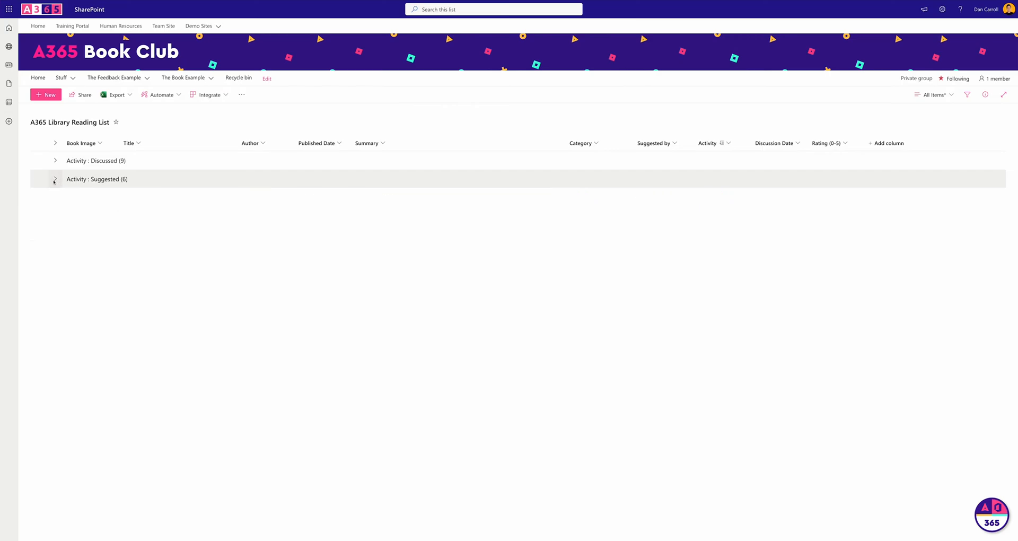
pyautogui.moveTo(366, 205)
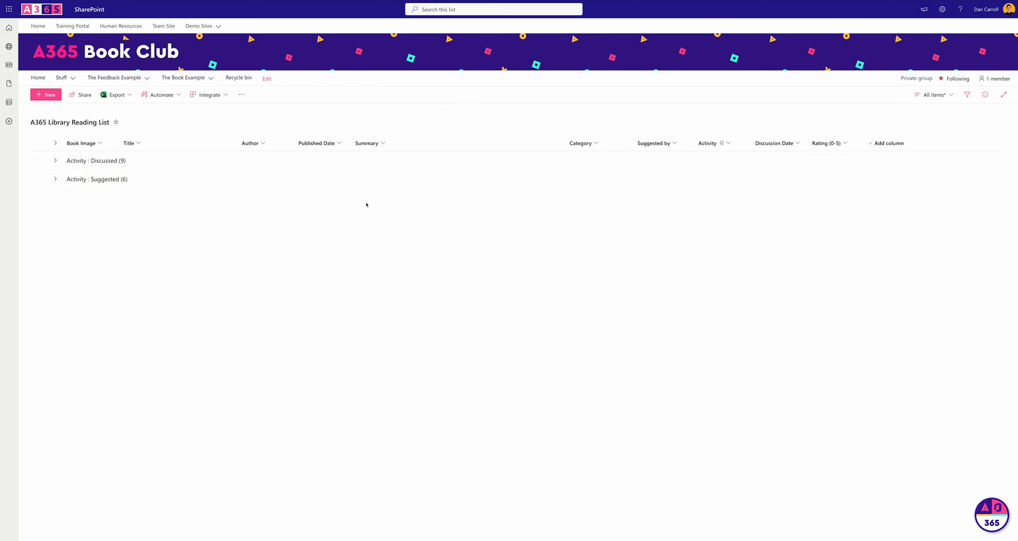
pyautogui.moveTo(260, 241)
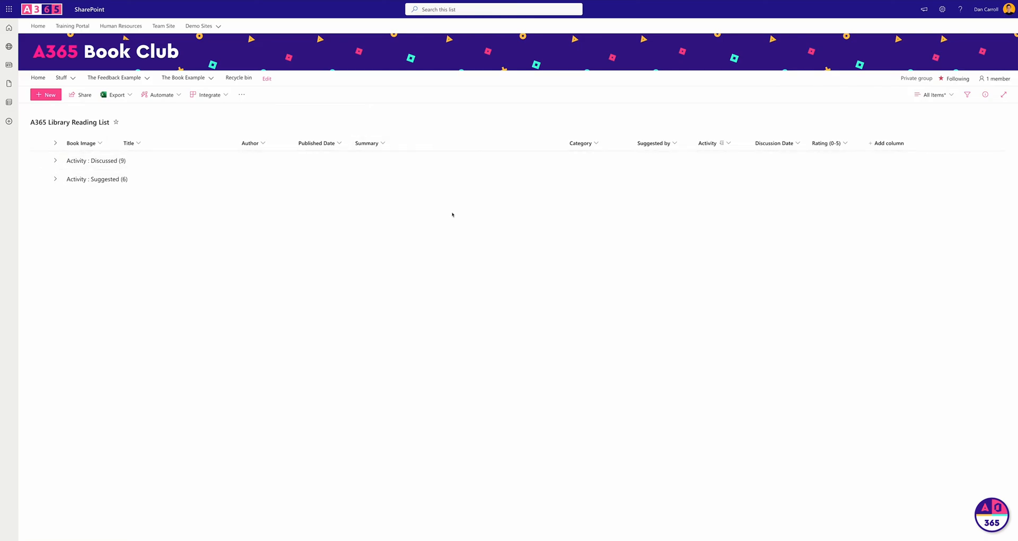
# Save the grouped layout as a view named Grouped View, then return to All Items.
pyautogui.click(933, 95)
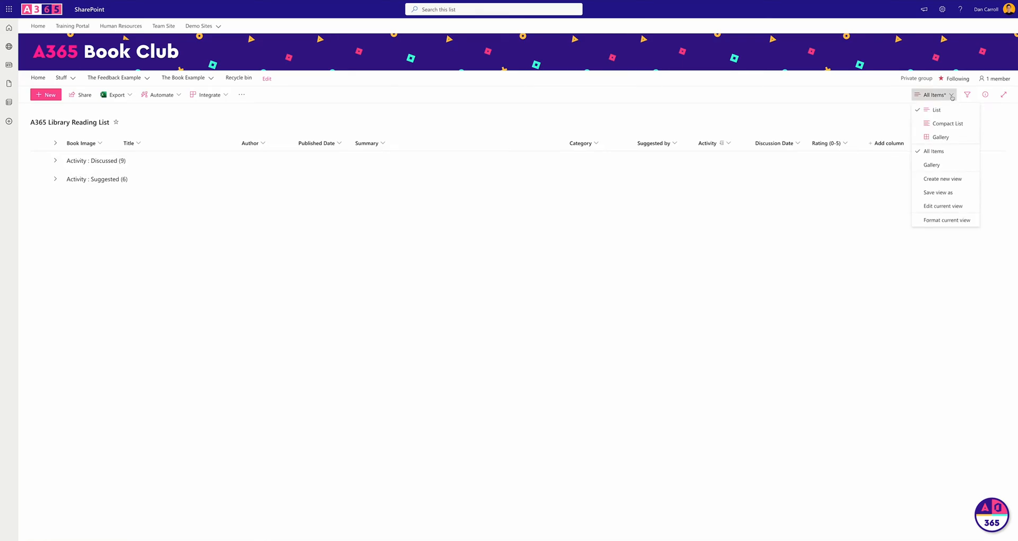
pyautogui.click(938, 192)
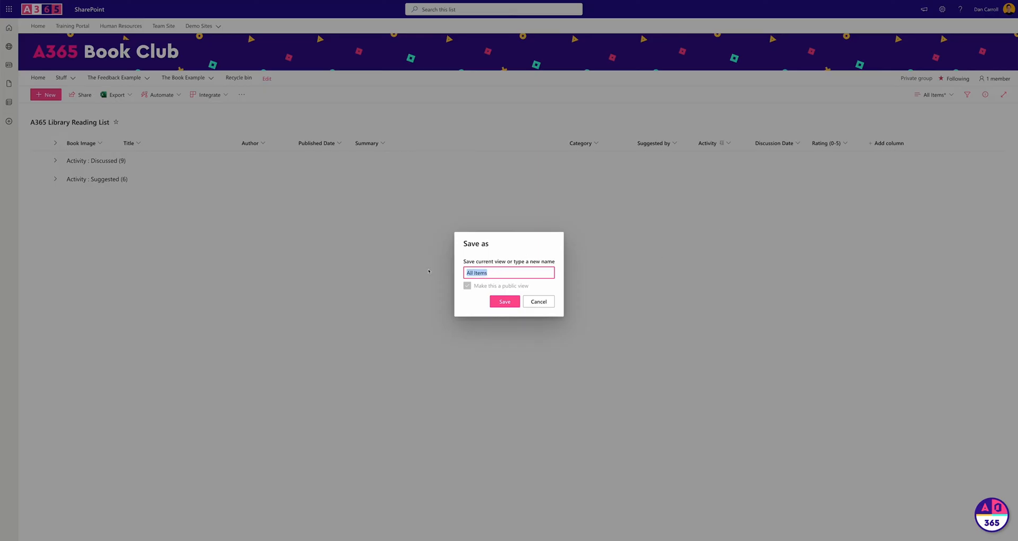
pyautogui.click(504, 301)
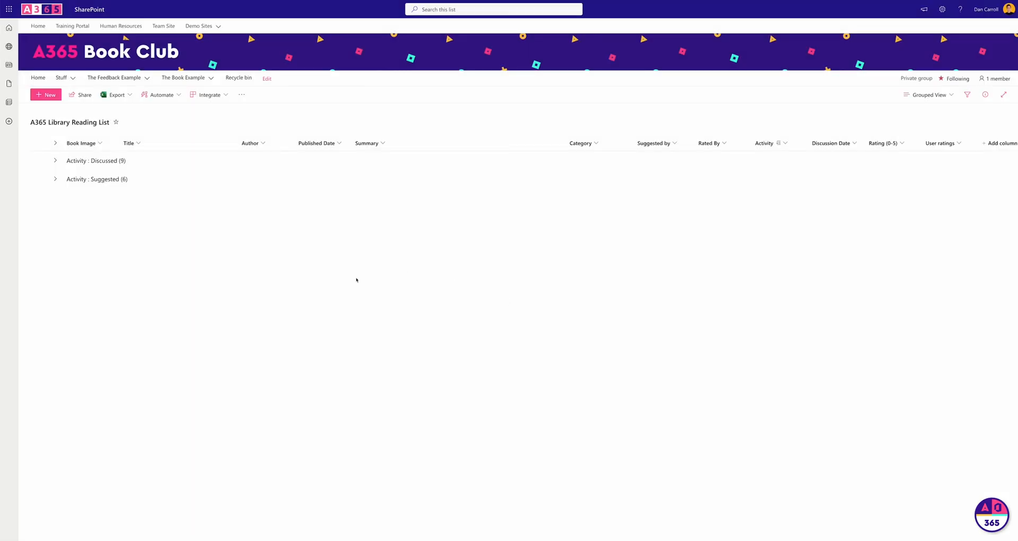
pyautogui.click(54, 160)
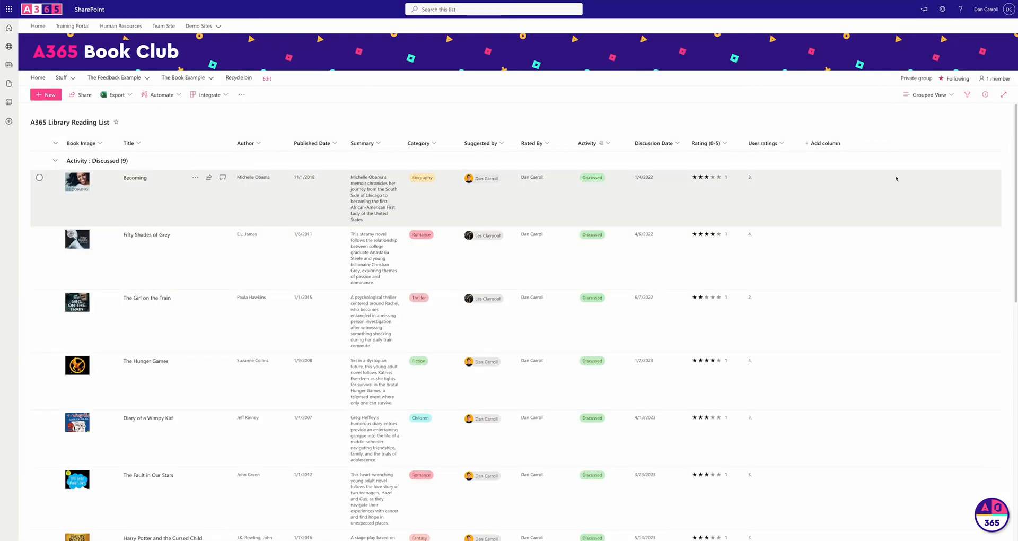
pyautogui.click(928, 94)
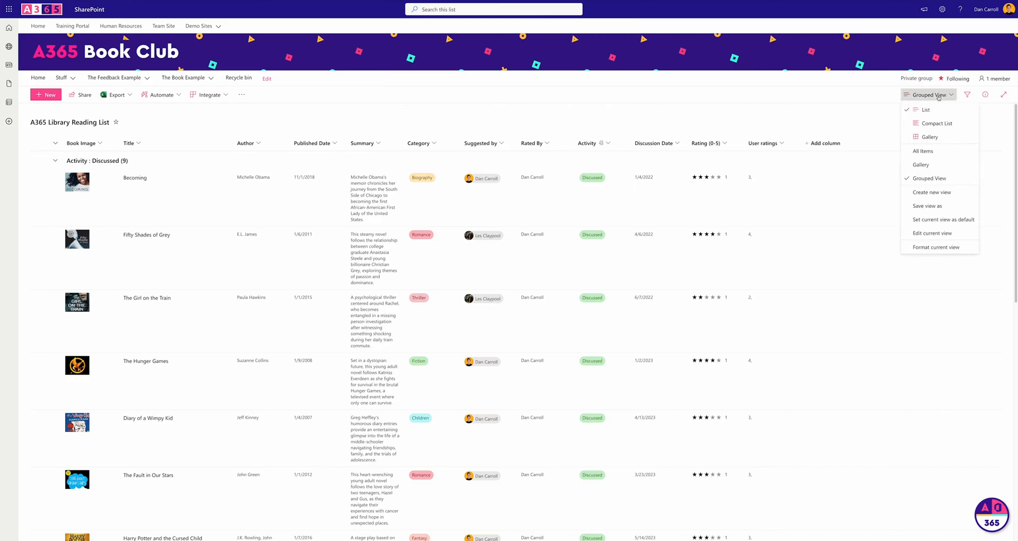
pyautogui.click(921, 151)
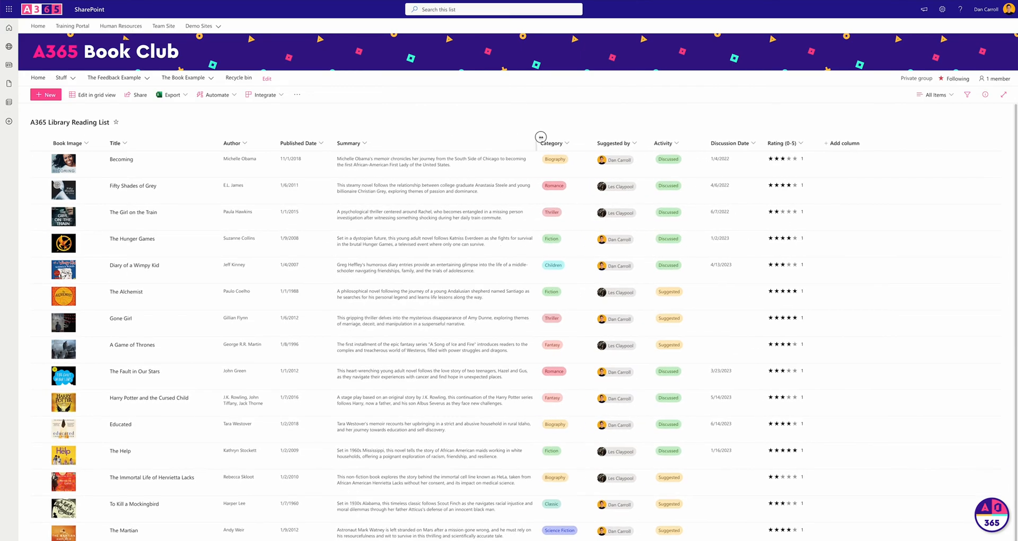
# Sort All Items by Published Date newest first, then switch to Grouped View with Discussed collapsed.
pyautogui.click(933, 94)
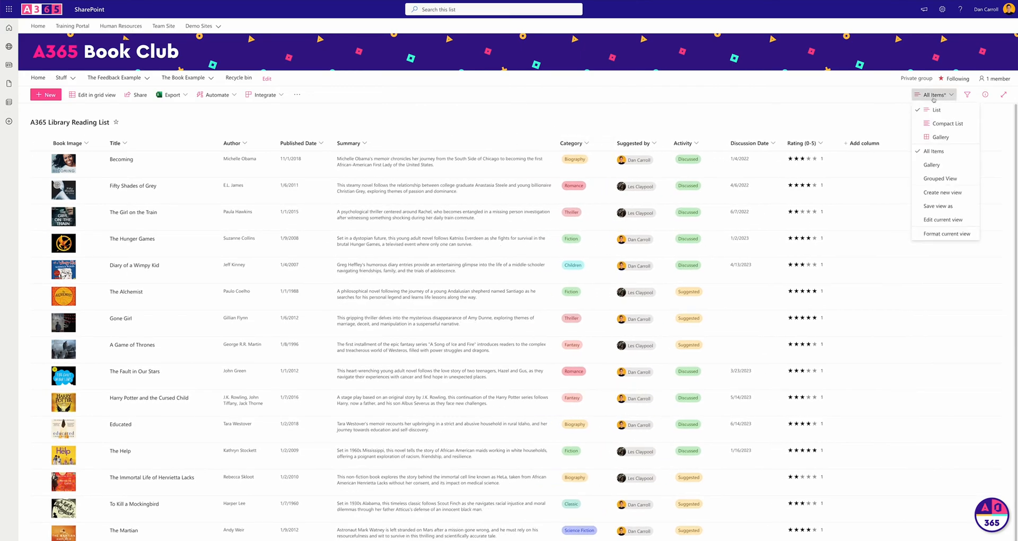
pyautogui.click(938, 205)
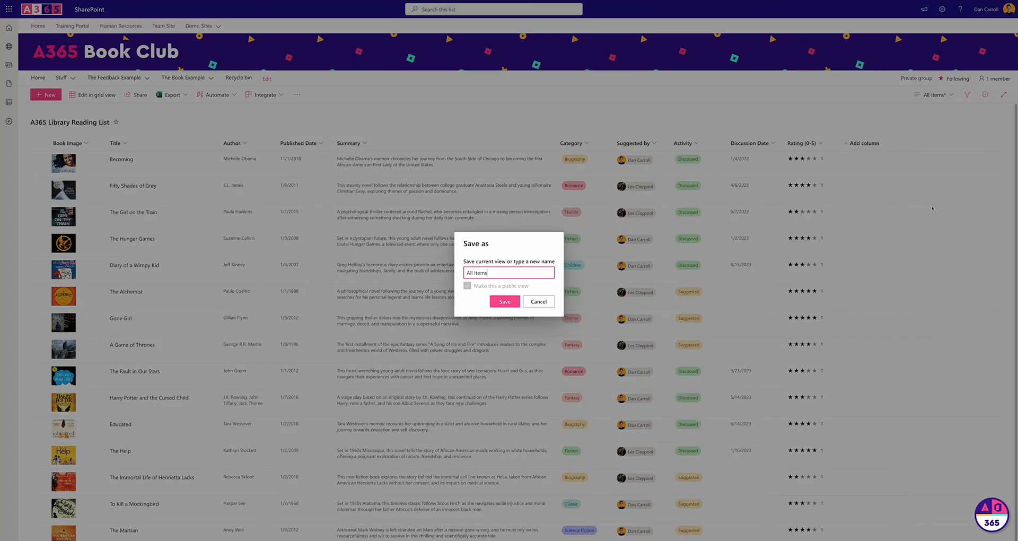
pyautogui.click(537, 301)
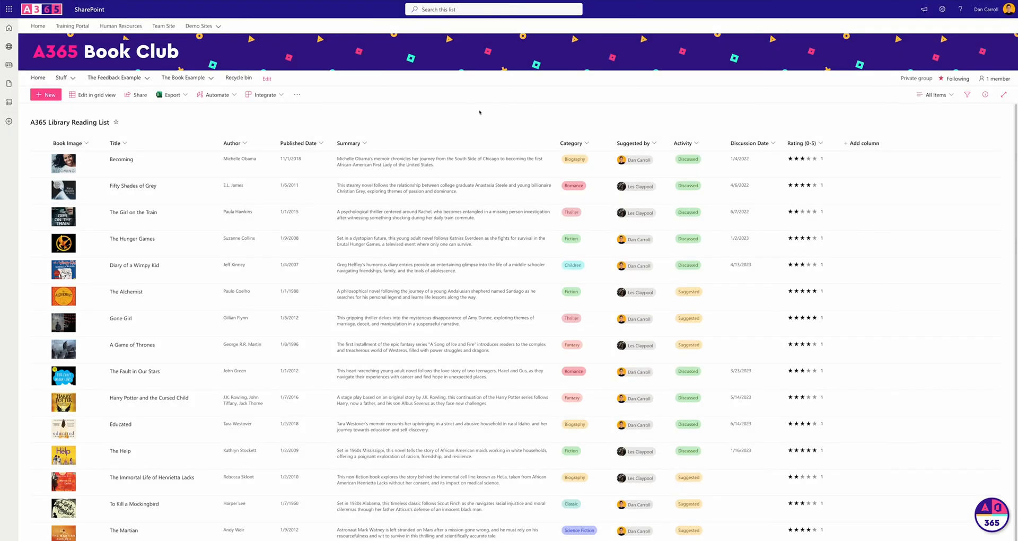
pyautogui.click(302, 143)
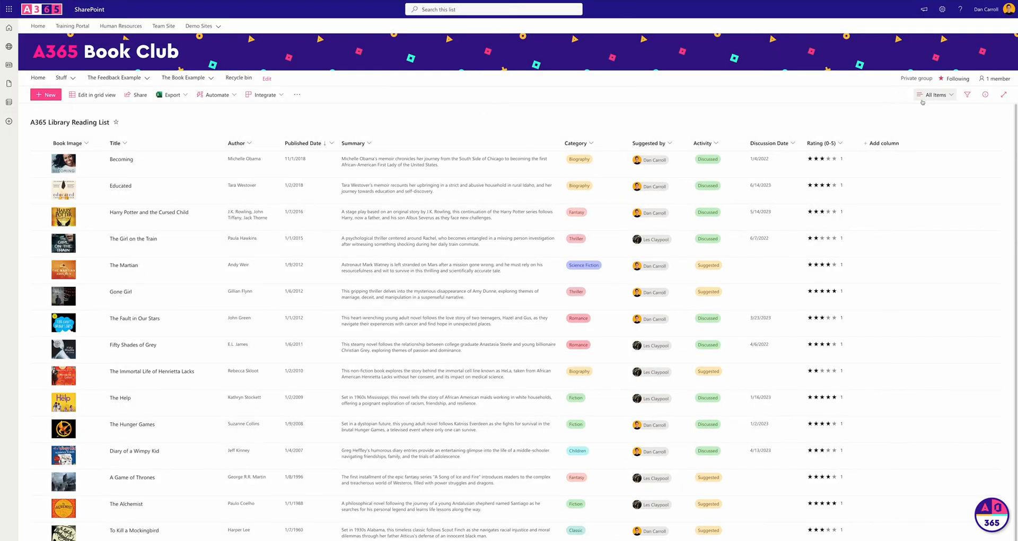
pyautogui.click(933, 95)
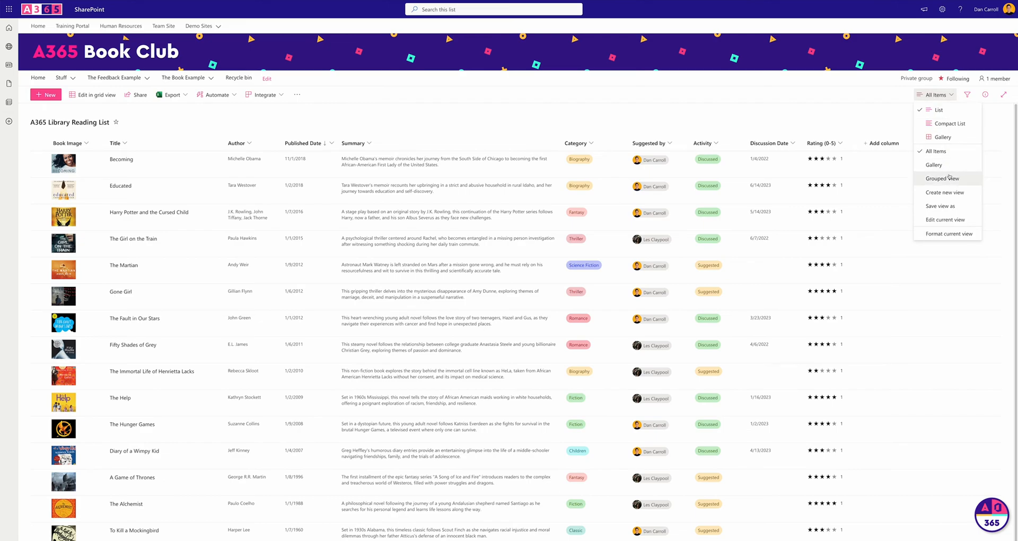
pyautogui.click(945, 179)
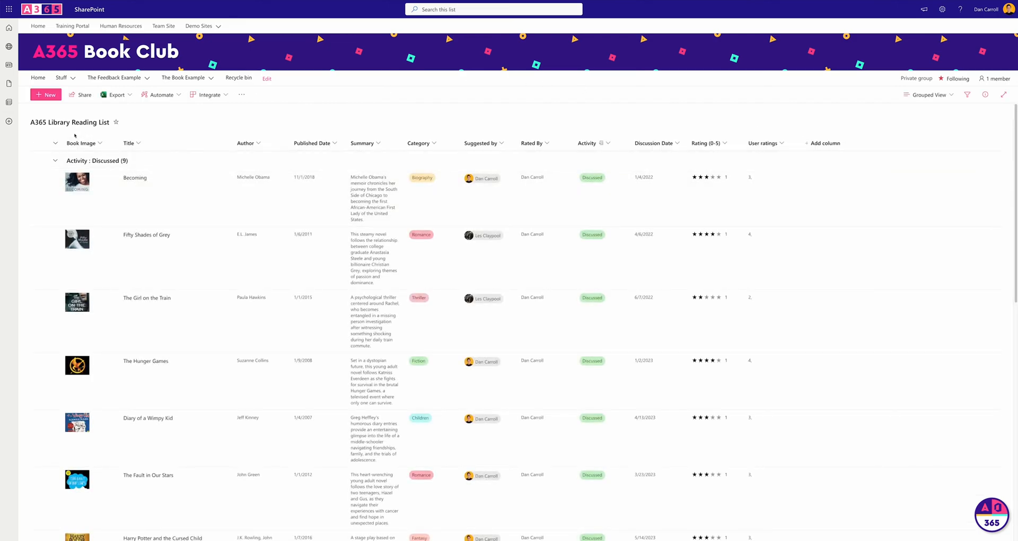
pyautogui.click(55, 160)
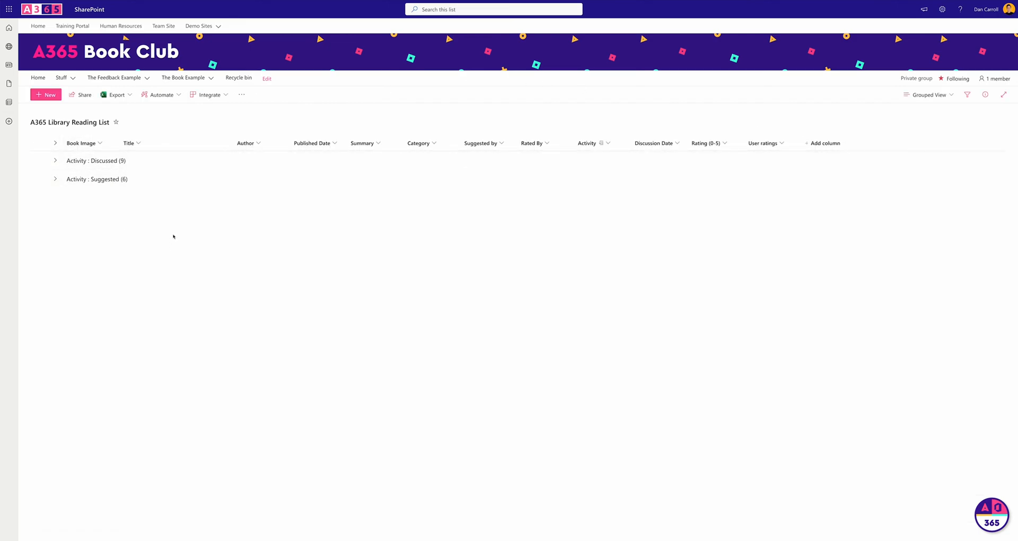
pyautogui.moveTo(198, 238)
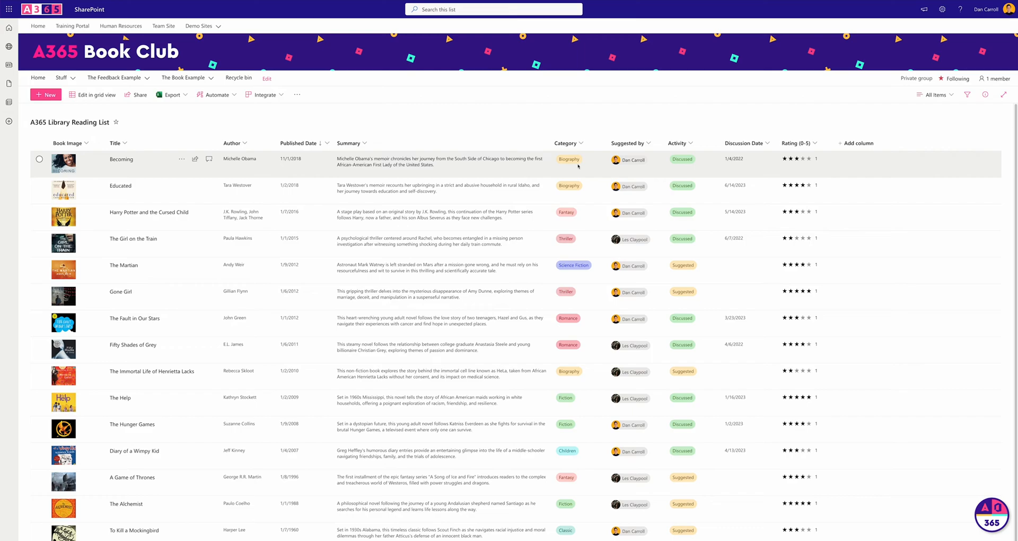
pyautogui.moveTo(581, 113)
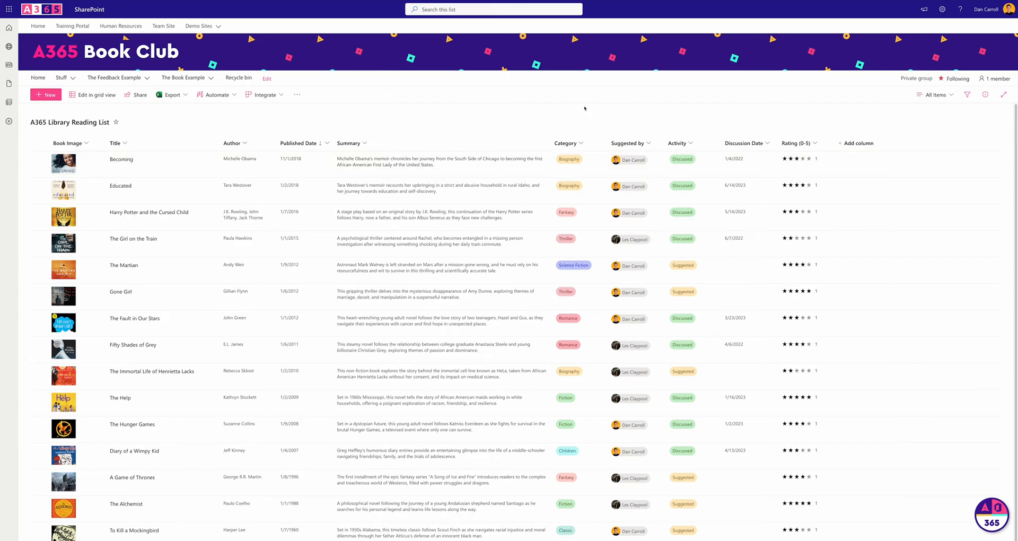
pyautogui.moveTo(947, 106)
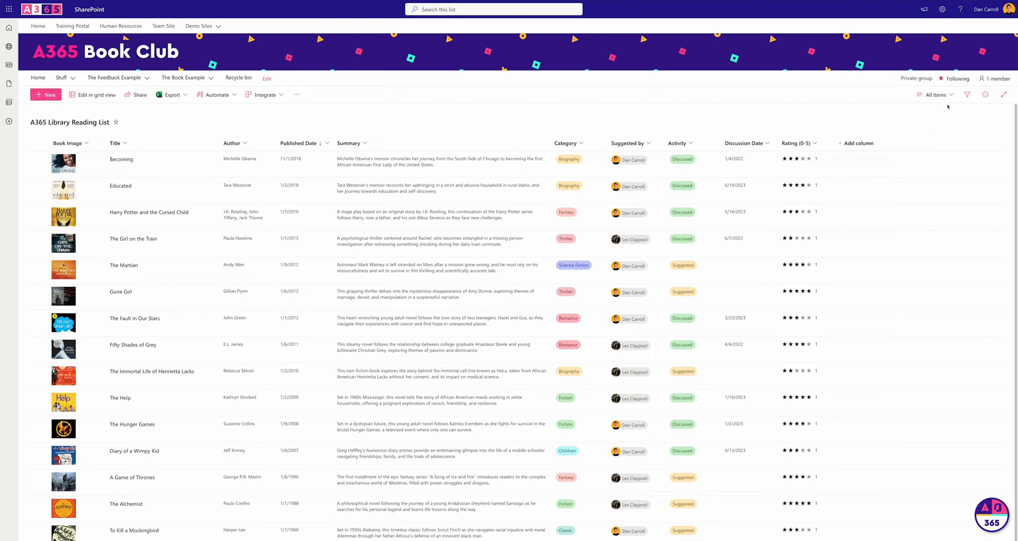
pyautogui.moveTo(899, 119)
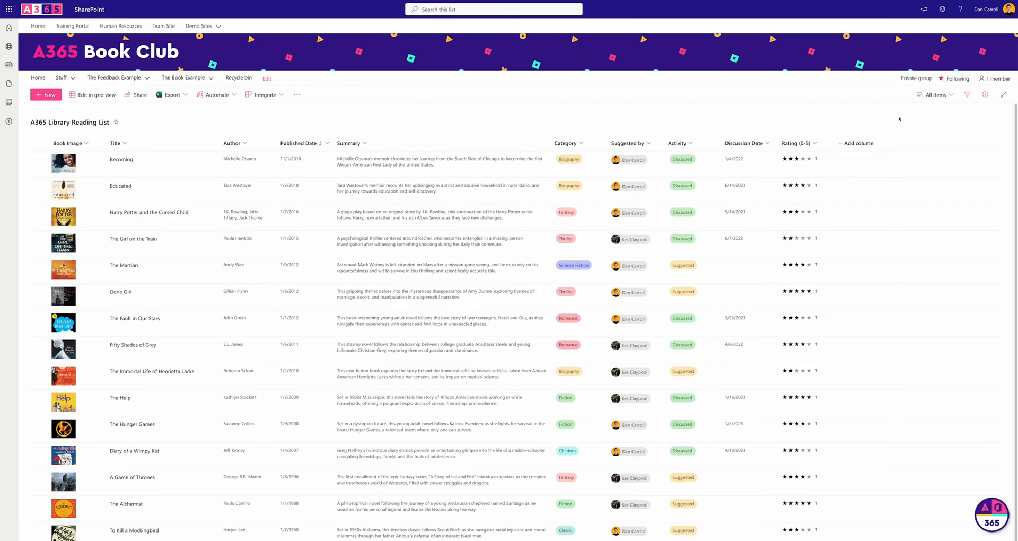
# Show the A365 Library Reading List in its flat All Items table layout.
pyautogui.click(184, 77)
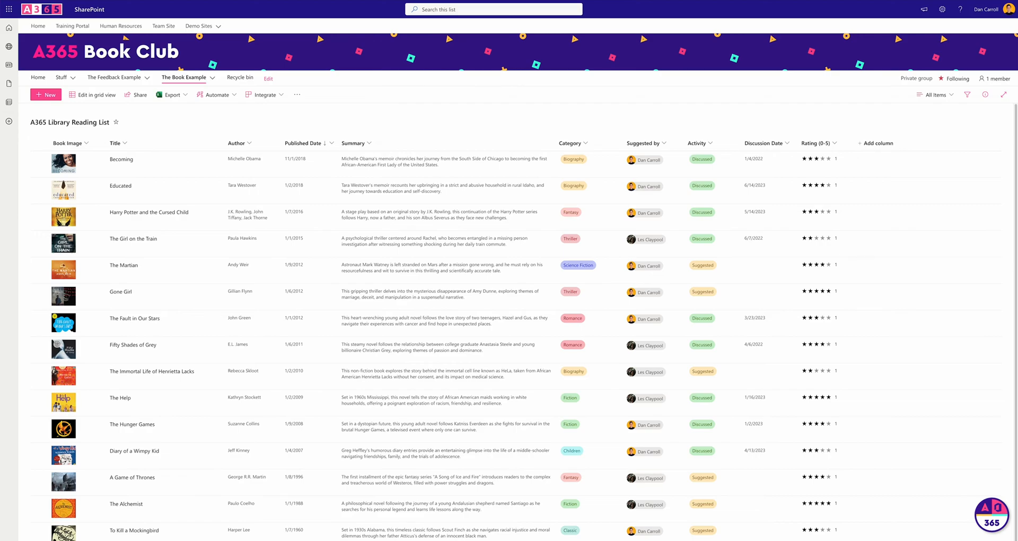
pyautogui.moveTo(291, 109)
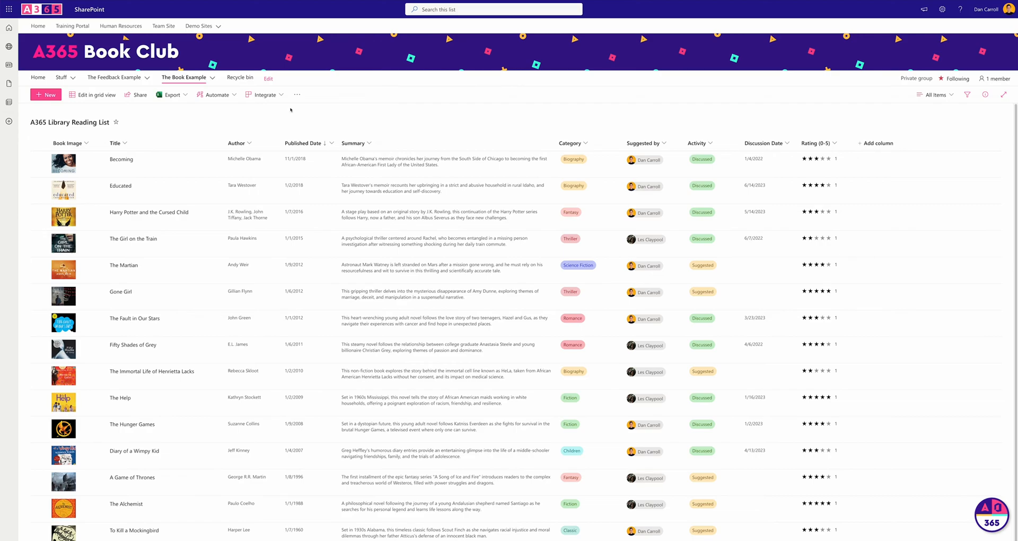
pyautogui.moveTo(266, 110)
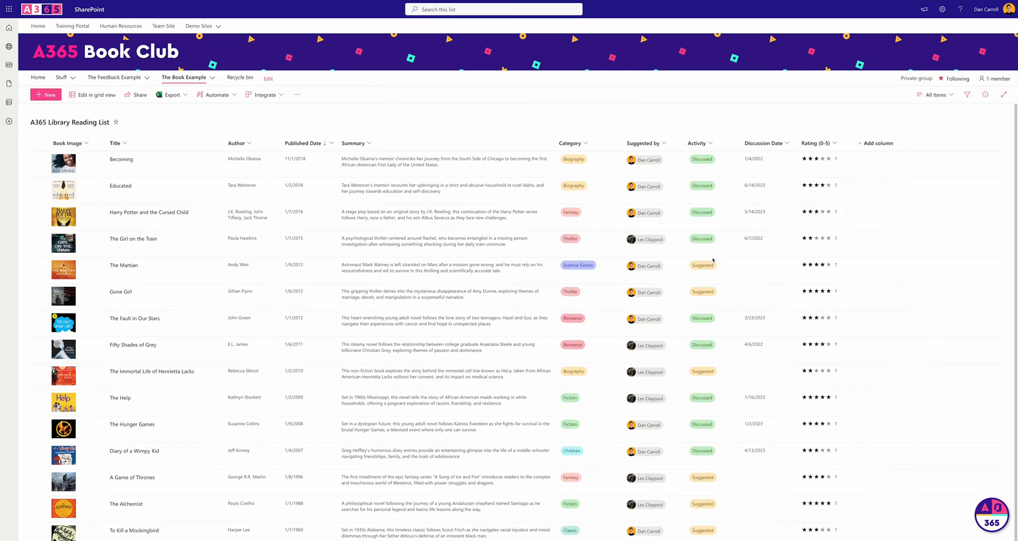
pyautogui.moveTo(717, 138)
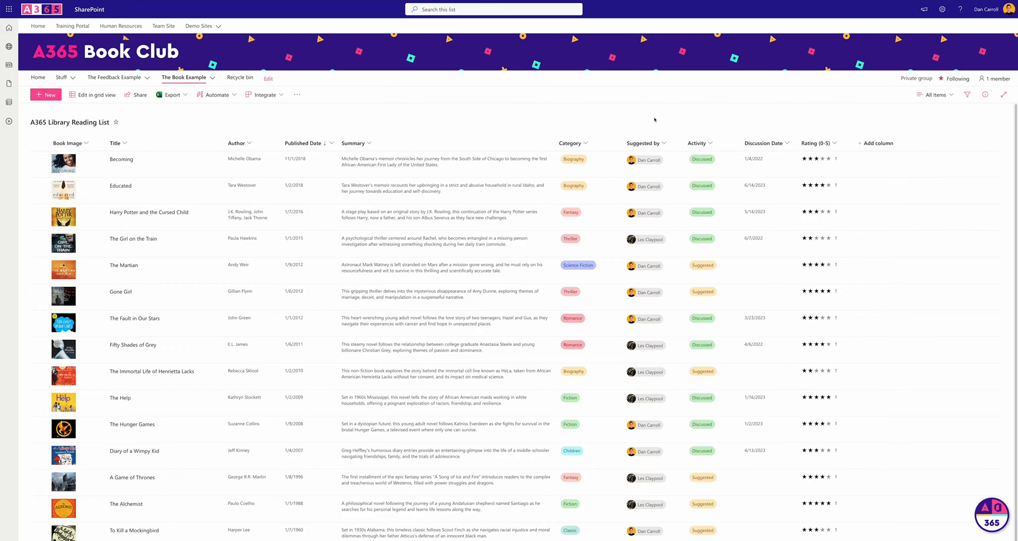
pyautogui.moveTo(380, 63)
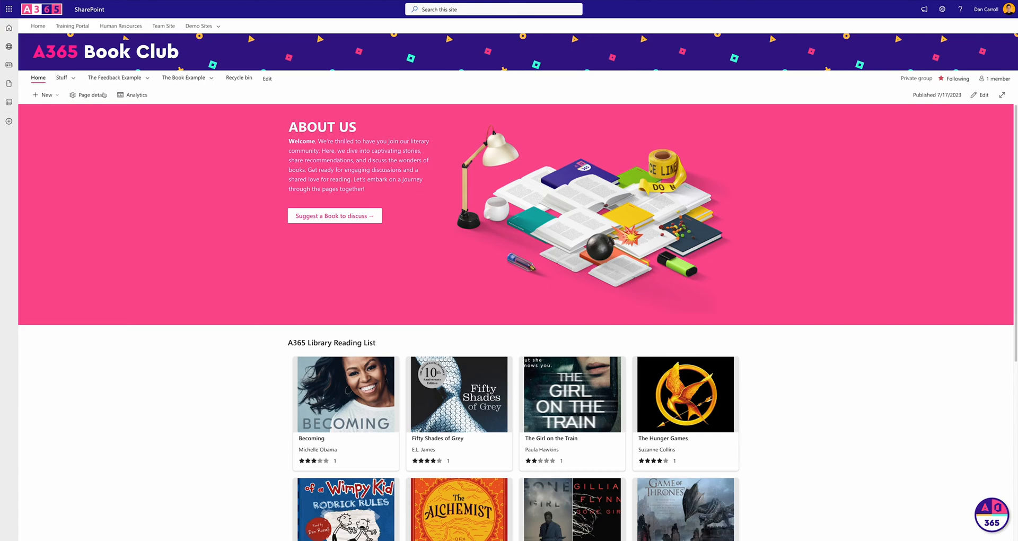
pyautogui.scroll(-3)
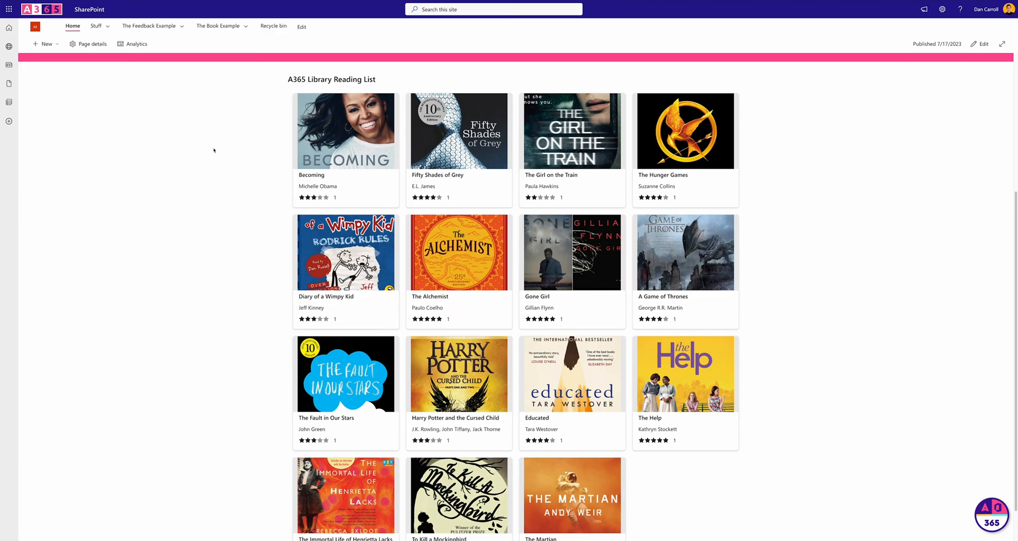
pyautogui.moveTo(282, 153)
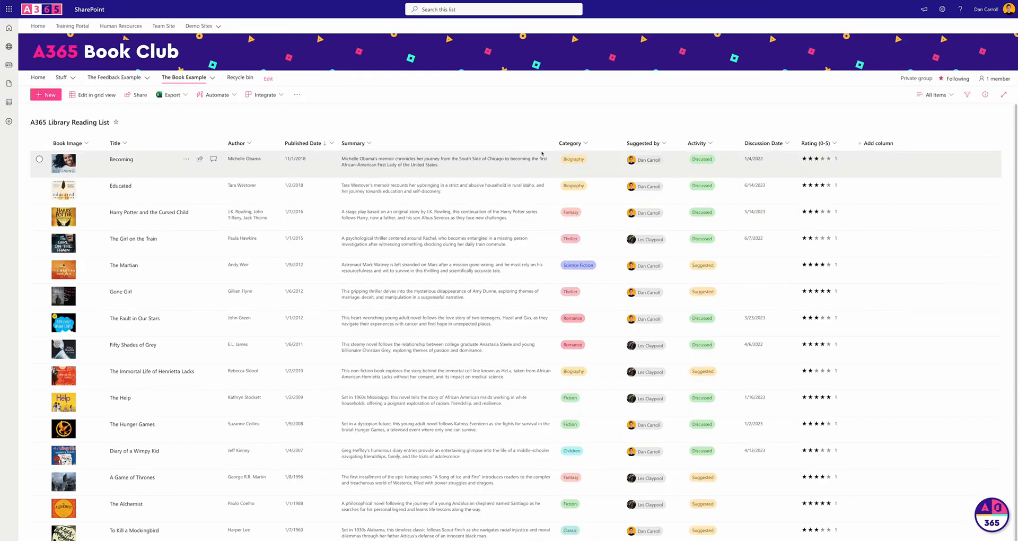
pyautogui.click(933, 94)
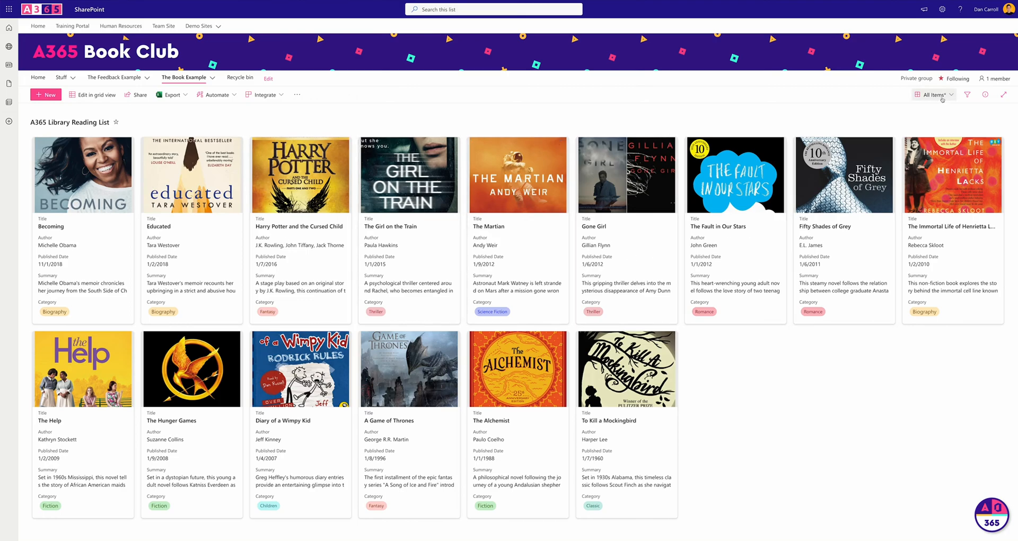
pyautogui.click(932, 94)
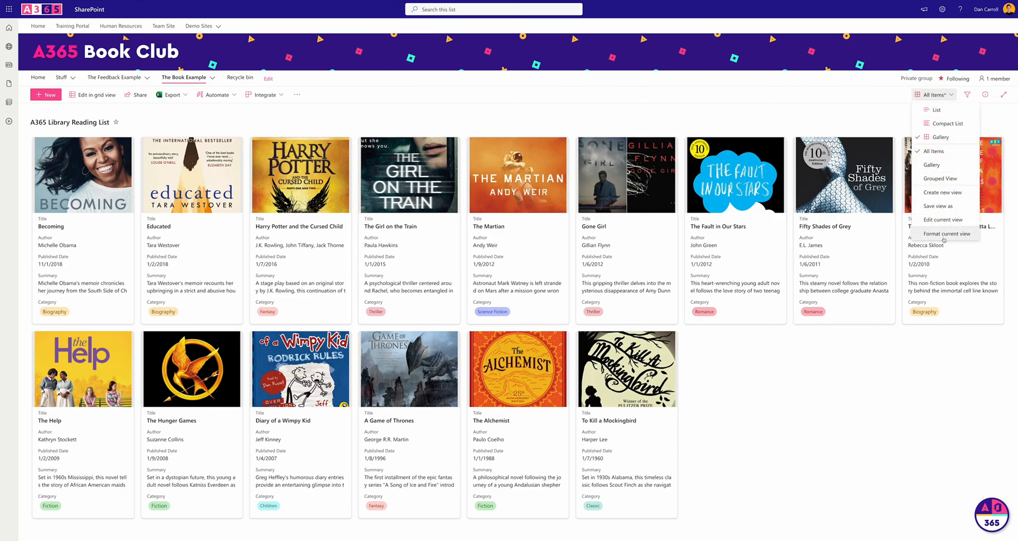
pyautogui.click(946, 233)
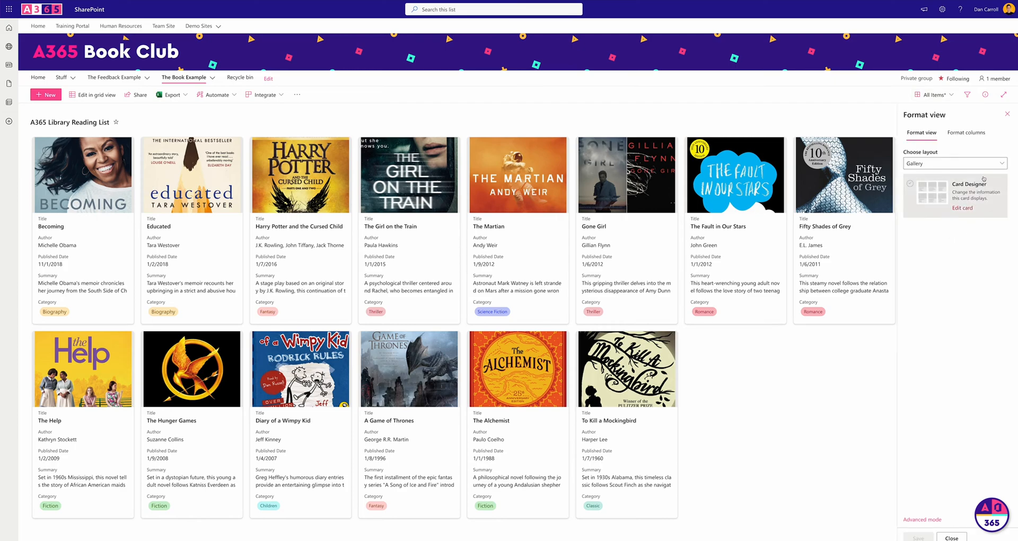
pyautogui.click(962, 208)
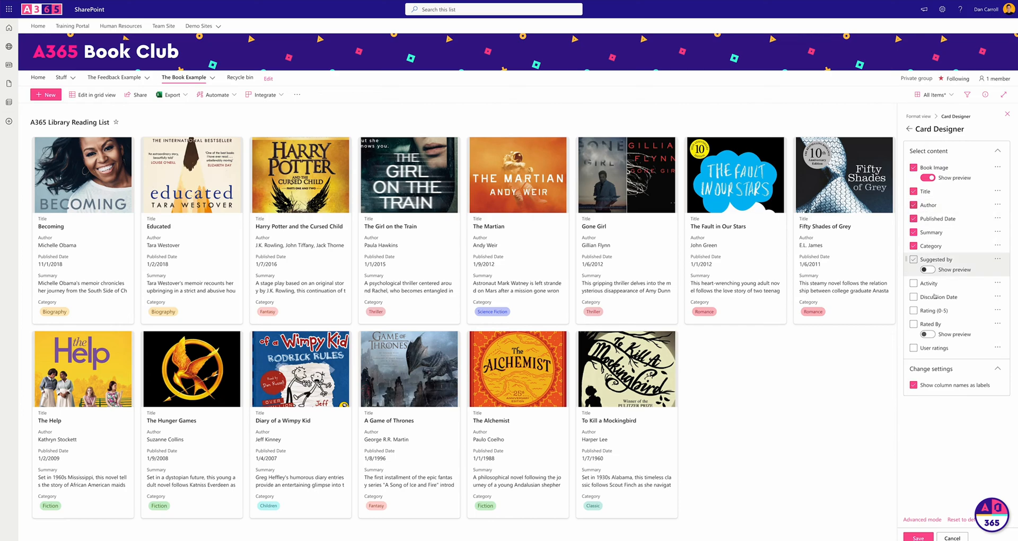
pyautogui.click(914, 245)
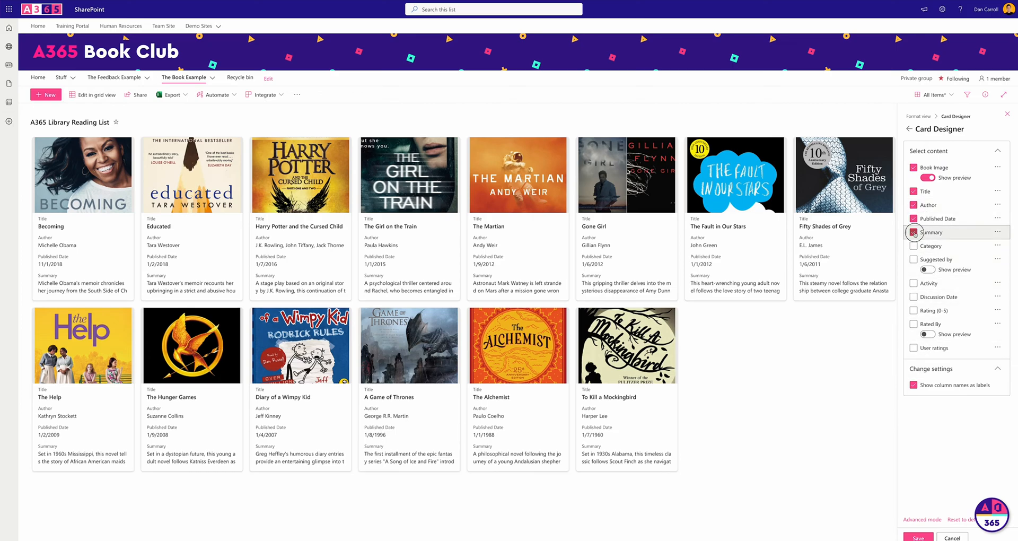
pyautogui.click(914, 232)
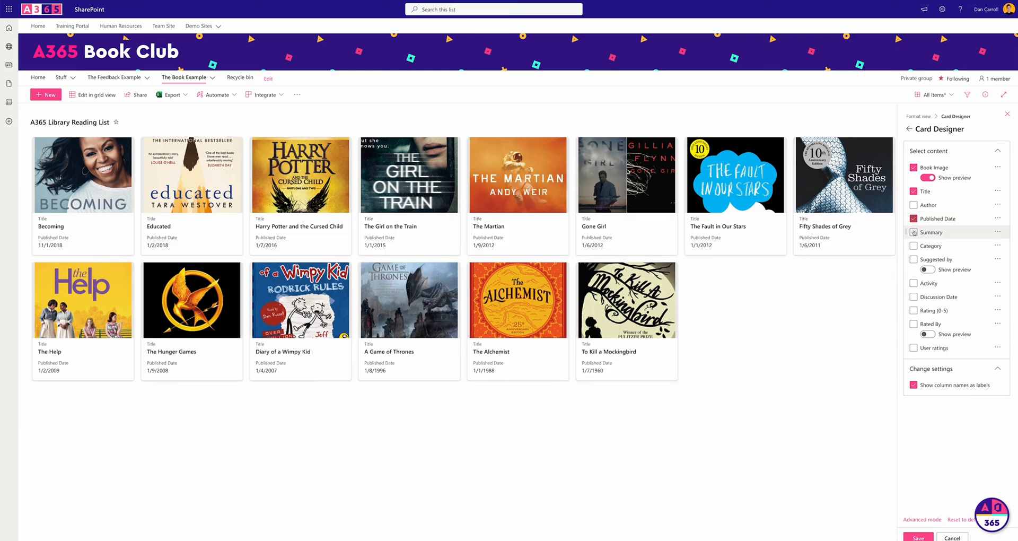
pyautogui.click(914, 233)
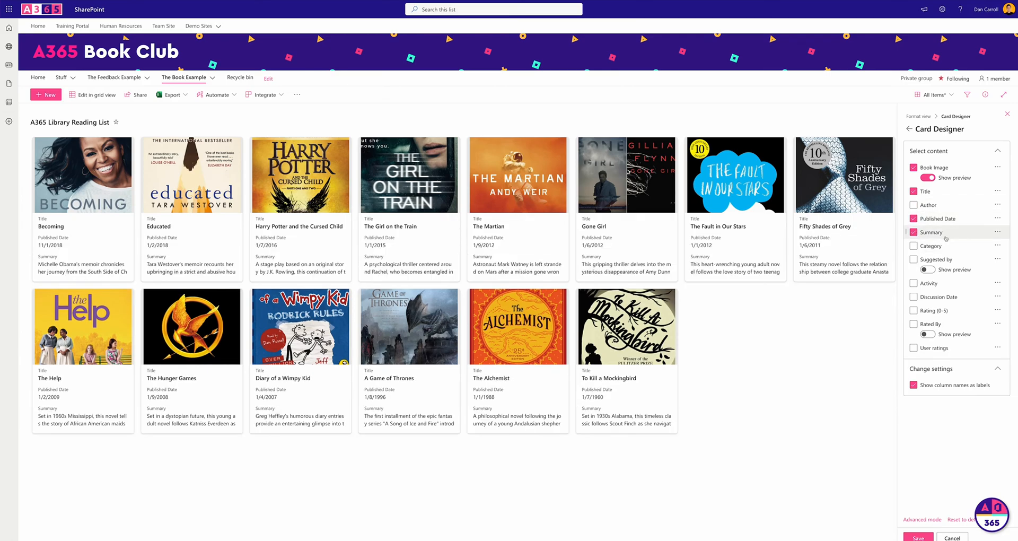
pyautogui.click(914, 232)
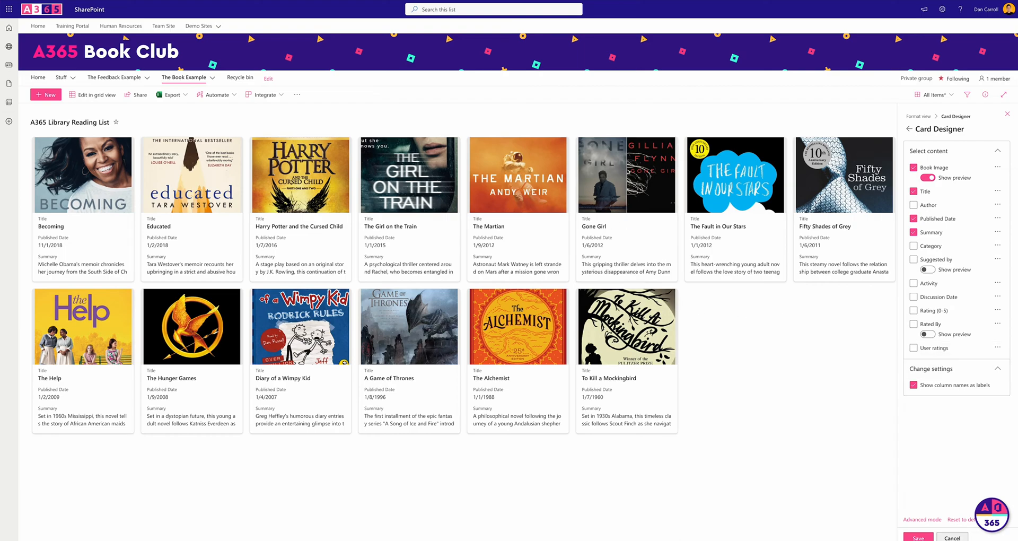
pyautogui.click(931, 94)
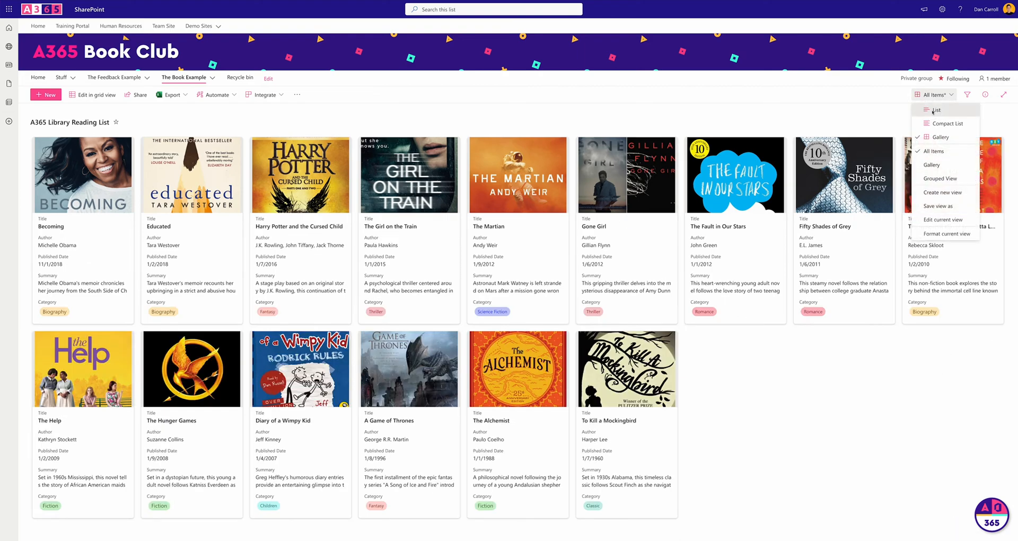
pyautogui.click(936, 110)
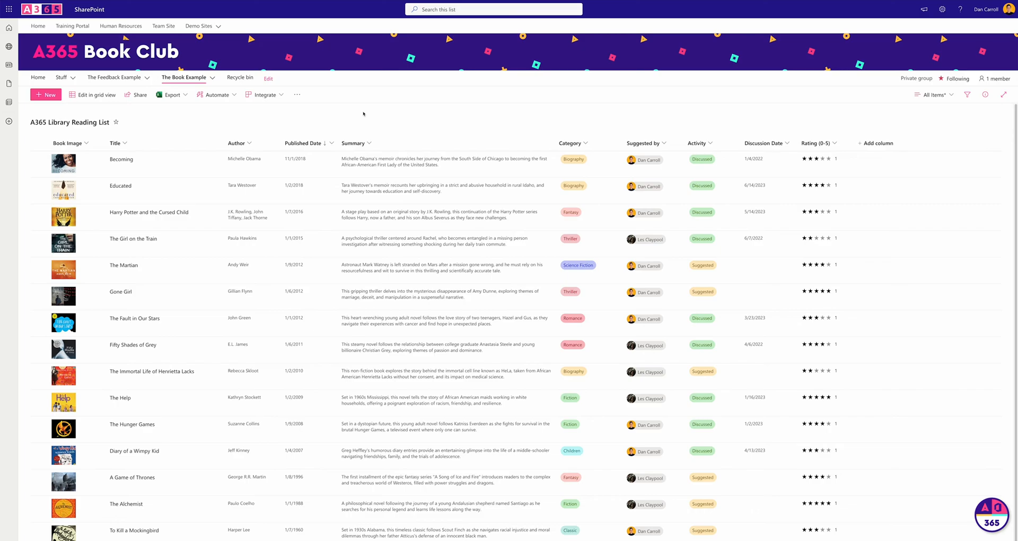
pyautogui.click(38, 25)
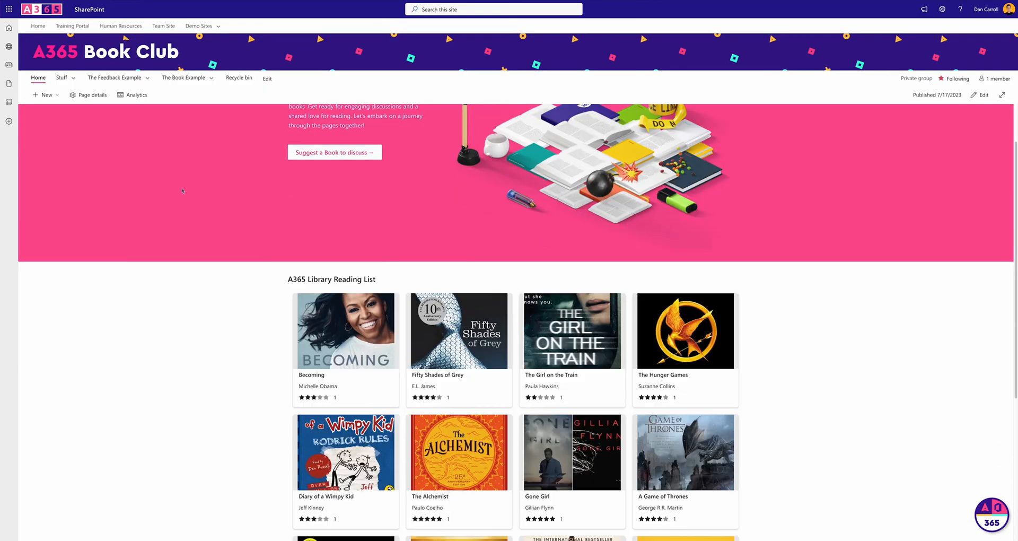
# Fill the Suggest a Book form with title 'Steve Jobs' and author 'Walter Isaacson'.
pyautogui.scroll(-3)
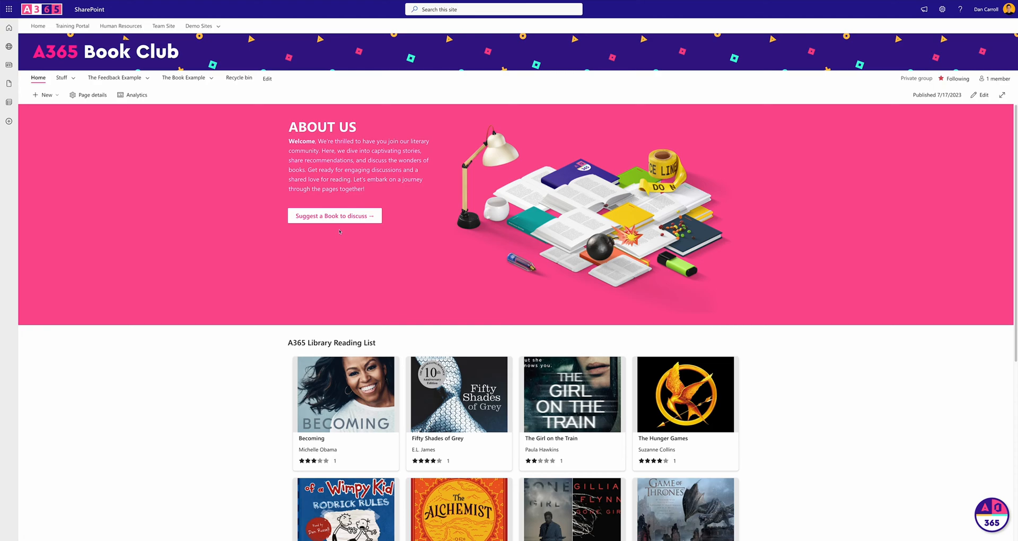
pyautogui.click(333, 215)
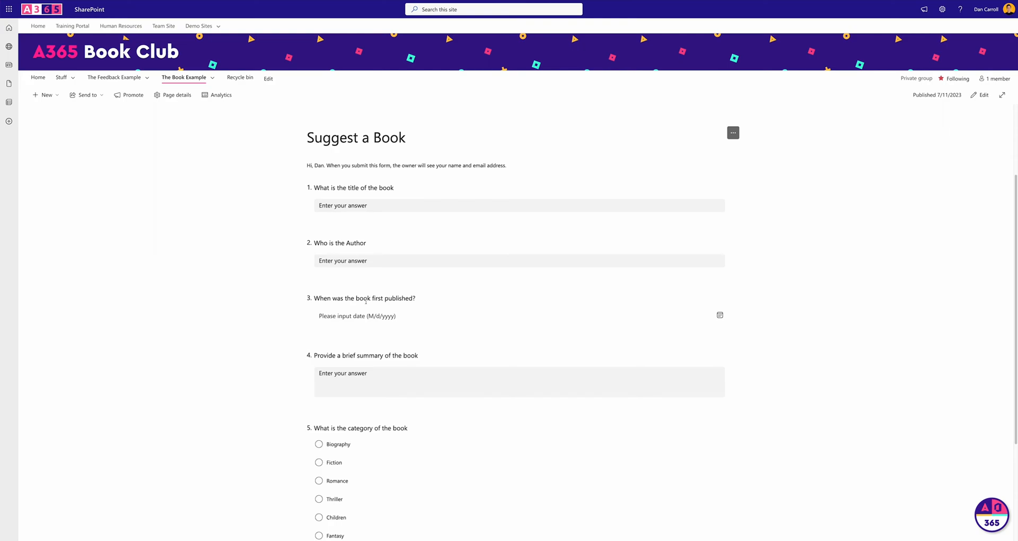
pyautogui.scroll(-3)
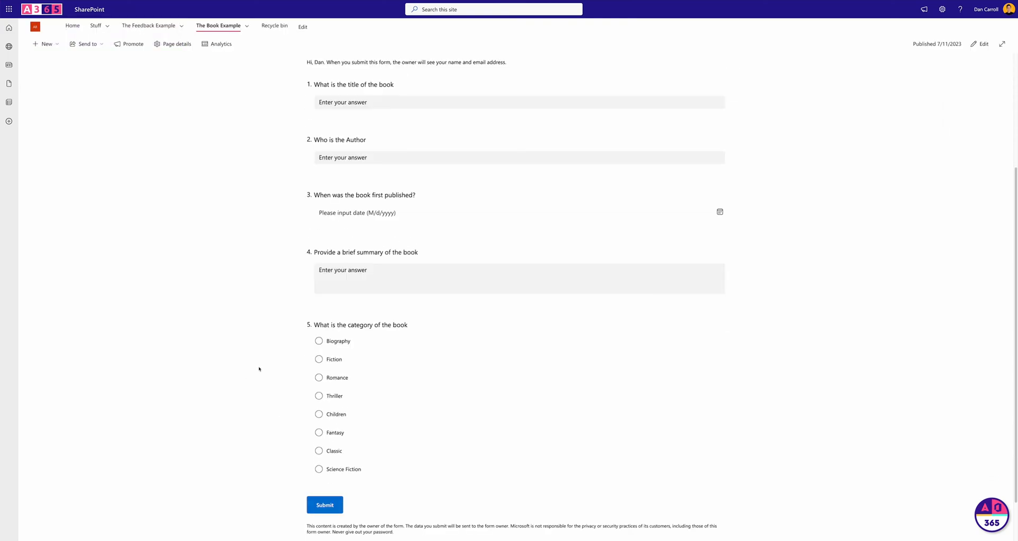
pyautogui.moveTo(255, 368)
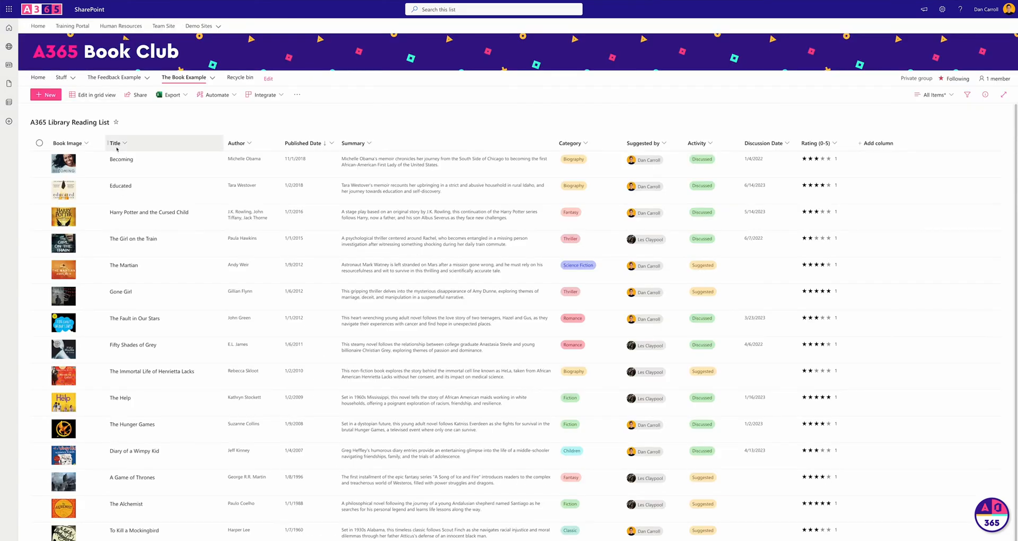
pyautogui.moveTo(571, 143)
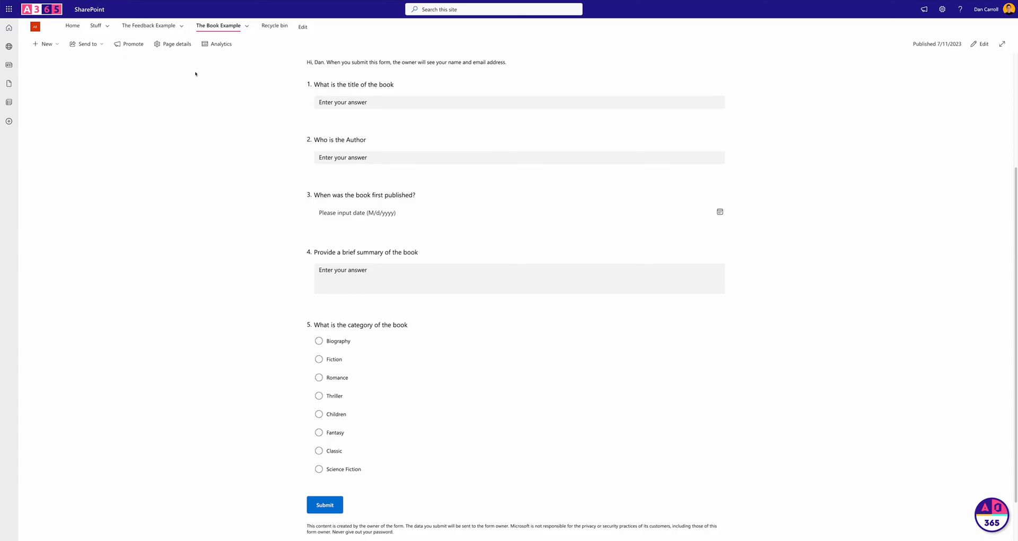
pyautogui.moveTo(145, 204)
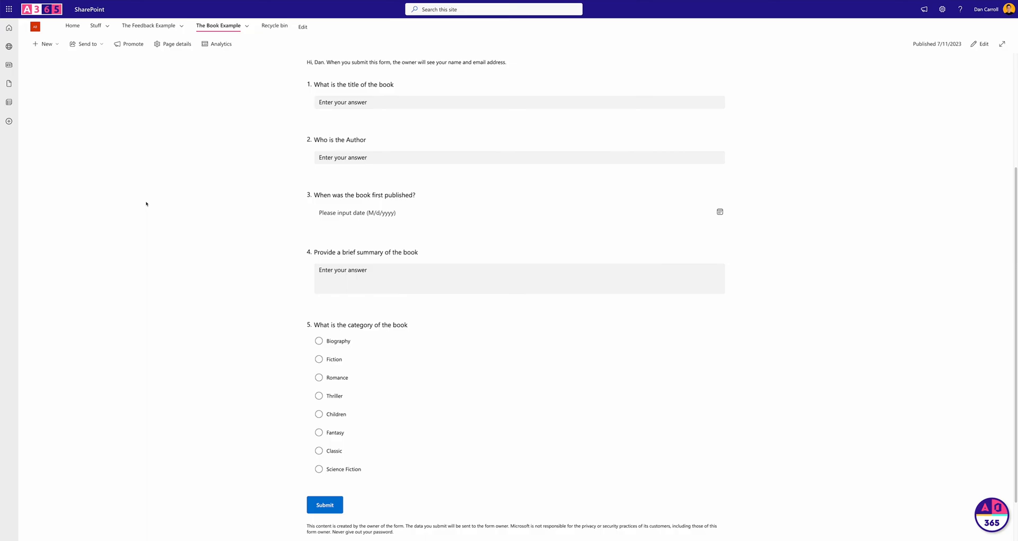
pyautogui.moveTo(157, 188)
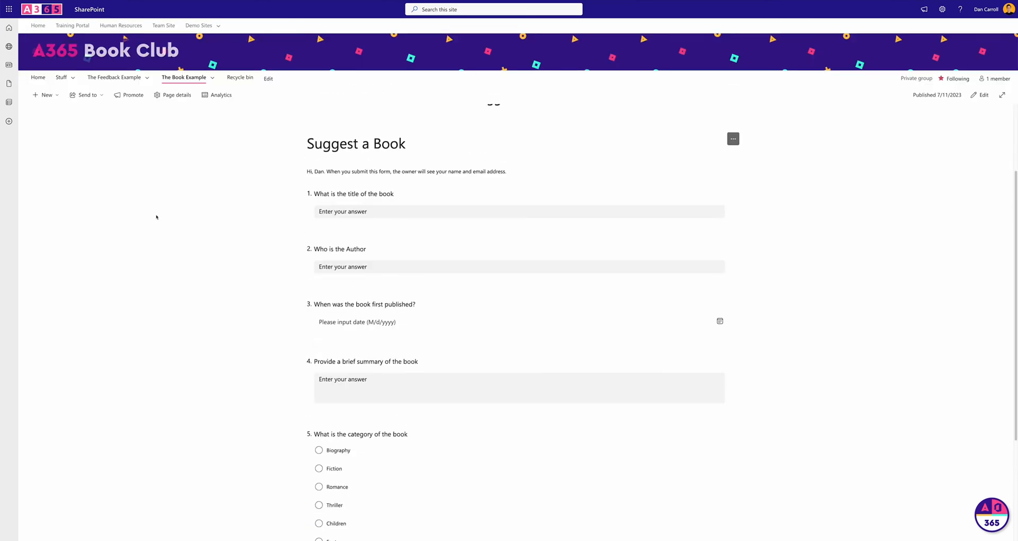
pyautogui.moveTo(220, 227)
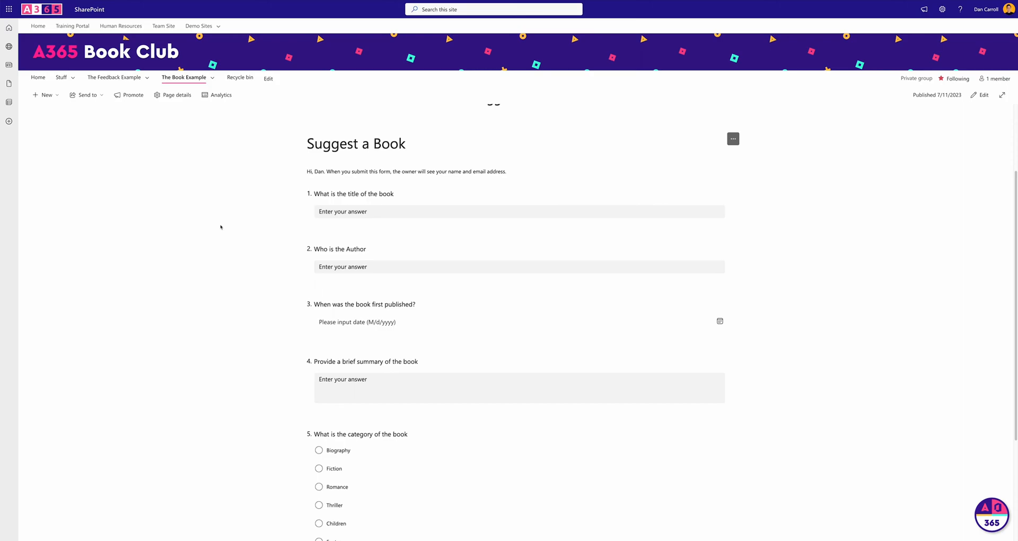
pyautogui.moveTo(413, 221)
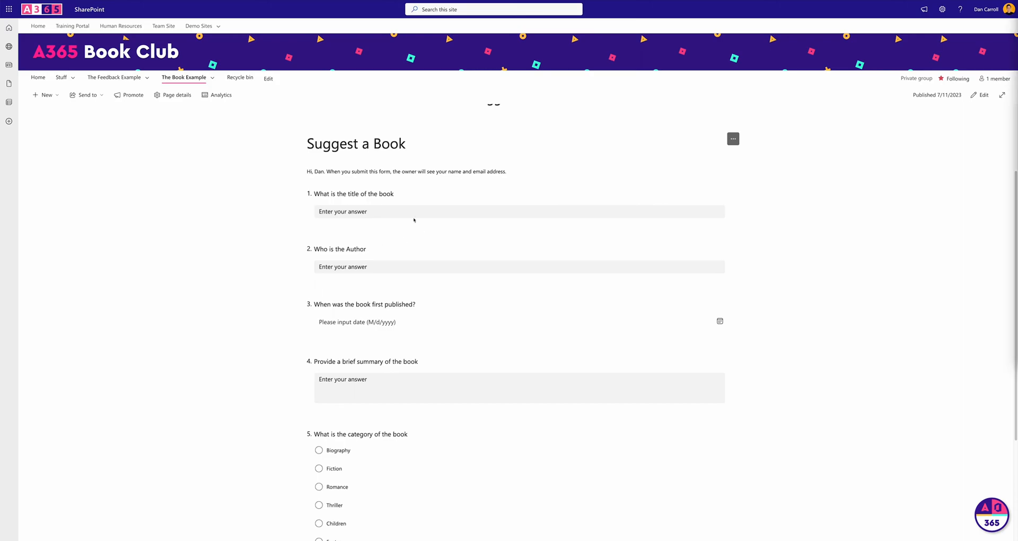
pyautogui.write('Steve Jobs')
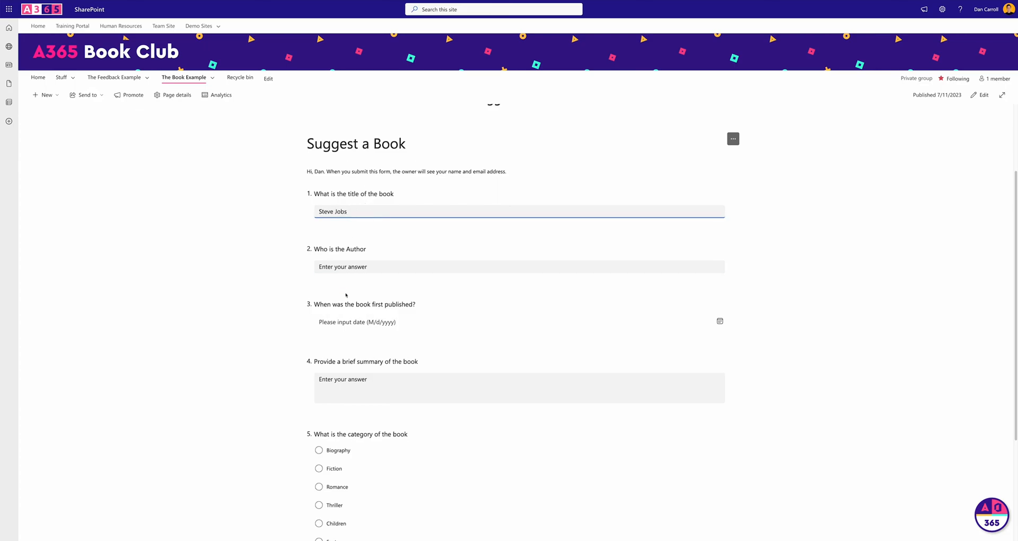
pyautogui.write('Walter Isaacson')
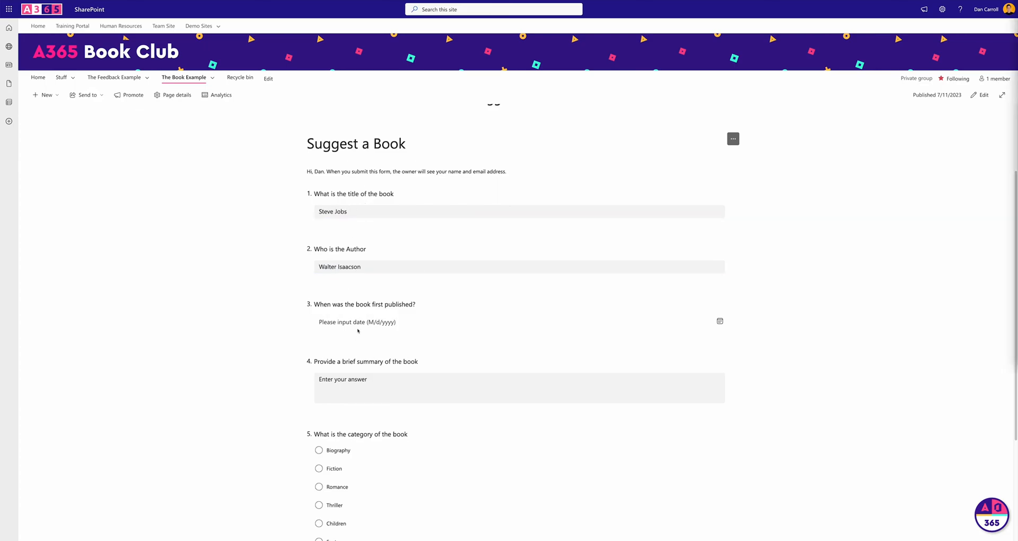
# Enter publication date 10/24/2011 and submit the book suggestion to reach the Thanks screen.
pyautogui.click(454, 321)
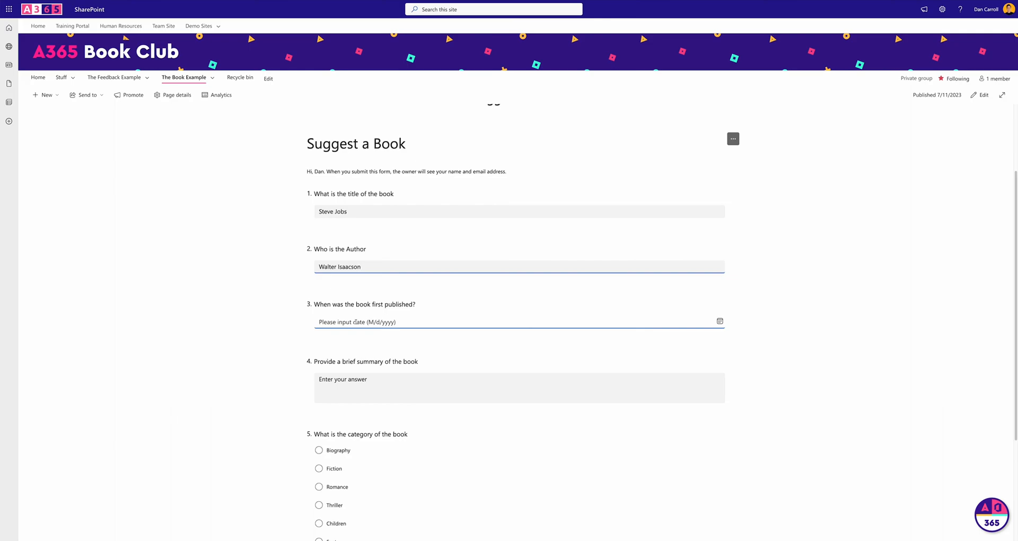
pyautogui.write('10/24/2011')
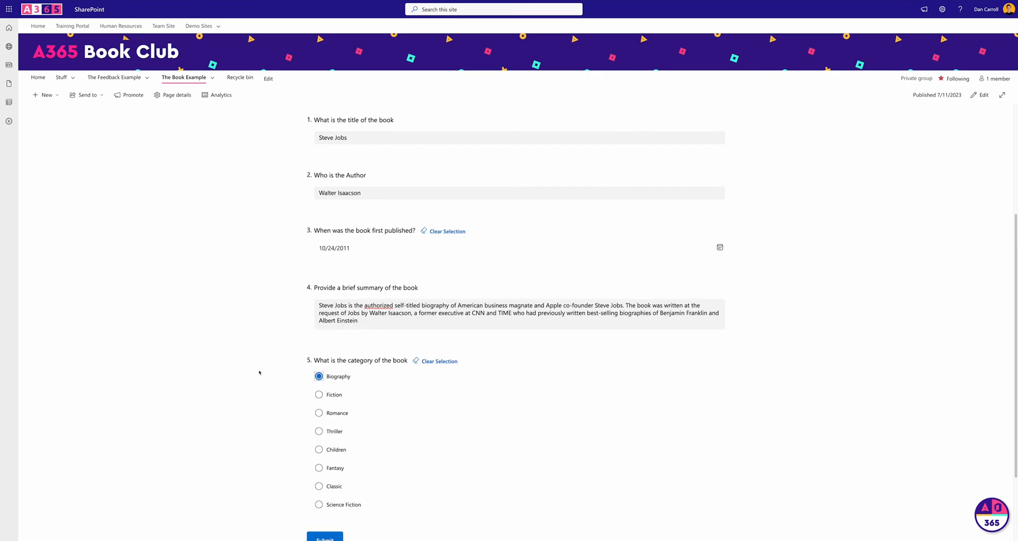
pyautogui.scroll(-3)
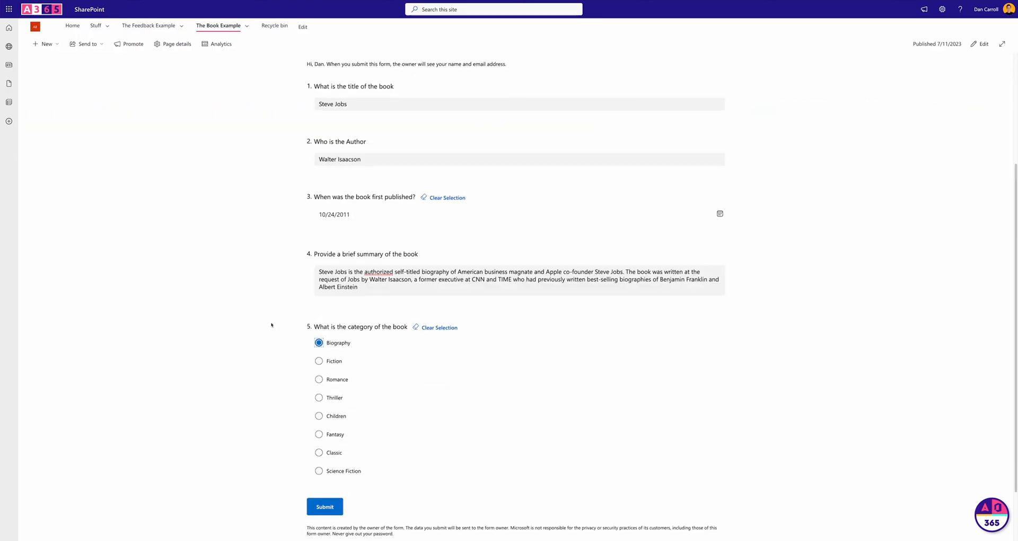
pyautogui.scroll(-3)
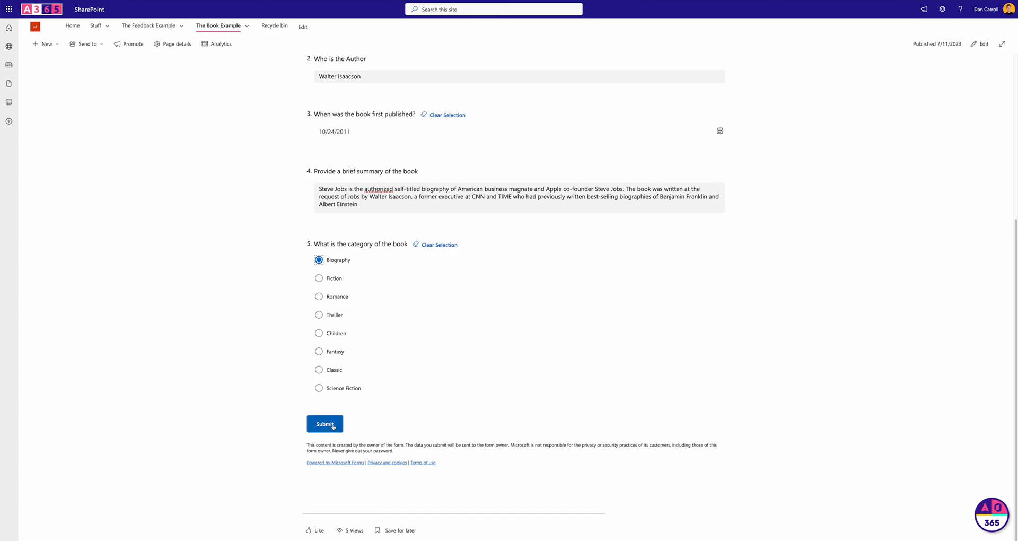
pyautogui.click(324, 423)
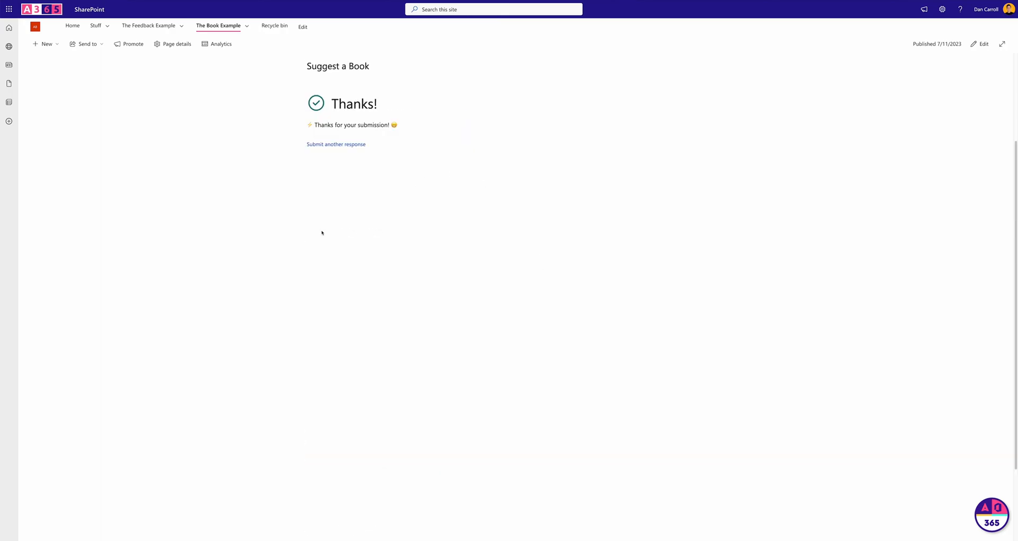
pyautogui.moveTo(329, 208)
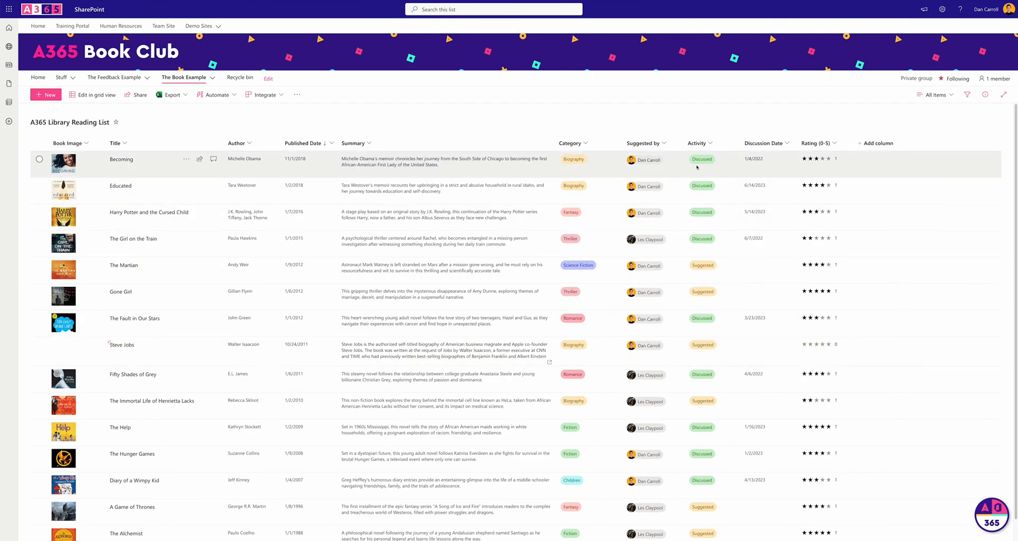
pyautogui.moveTo(706, 351)
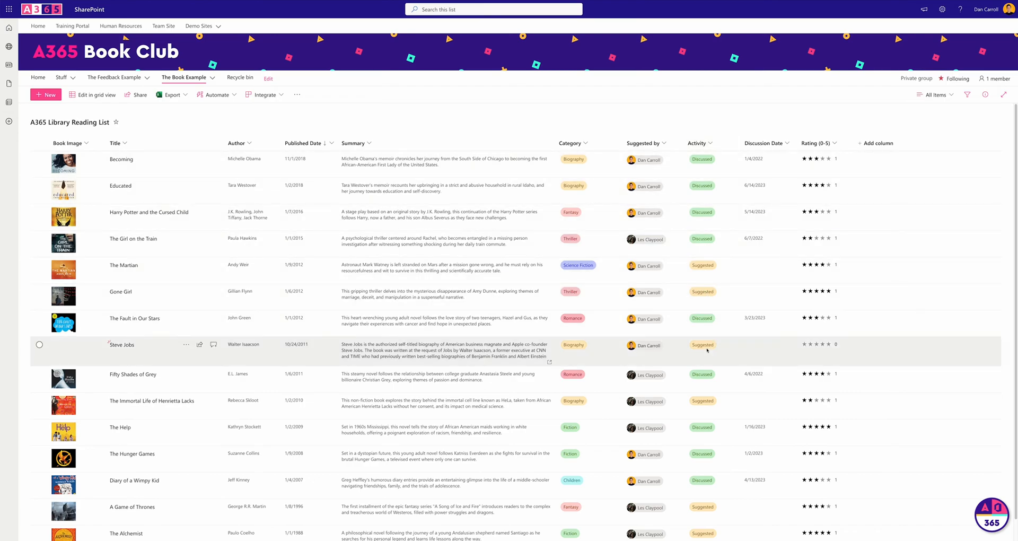
# Review the Activity column's choice settings from its header menu and close them.
pyautogui.click(699, 143)
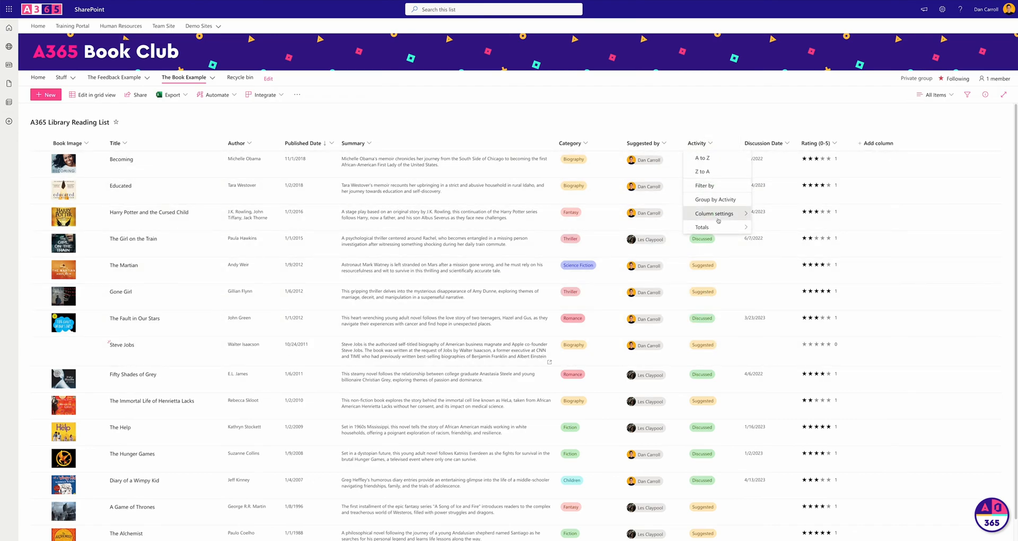
pyautogui.click(714, 213)
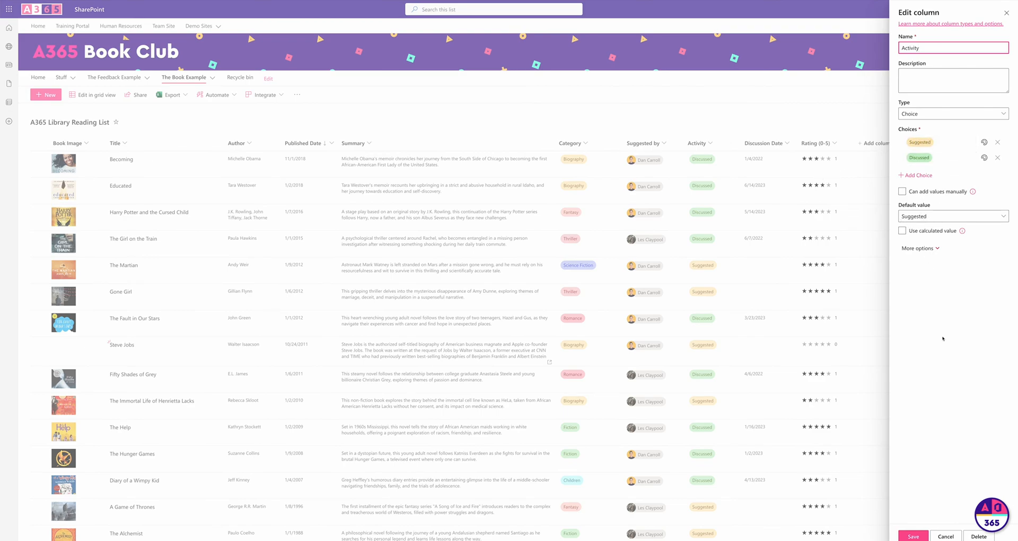
pyautogui.click(912, 535)
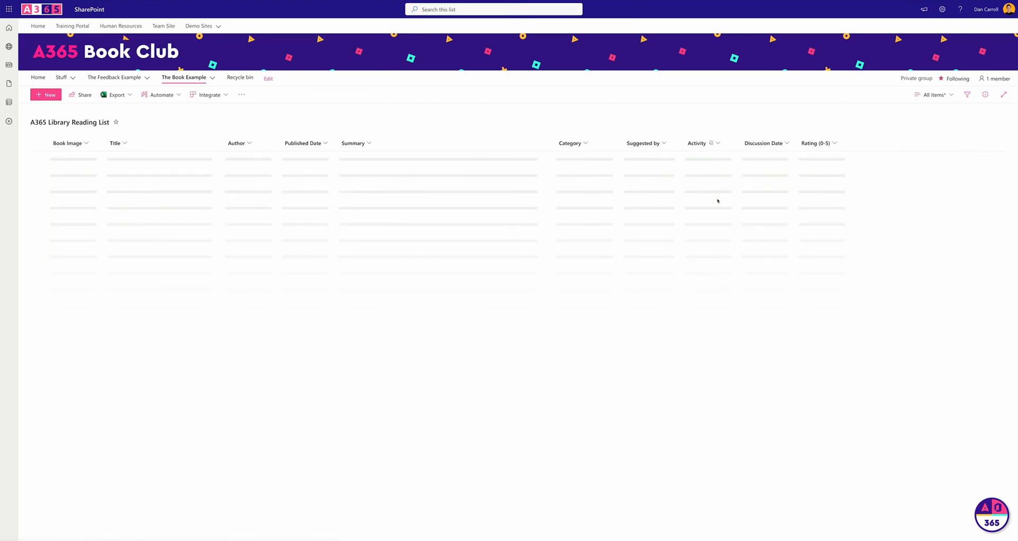
# Save the activity grouping as a view named 'Grouped by Activity', peeking at the Suggested group.
pyautogui.click(933, 95)
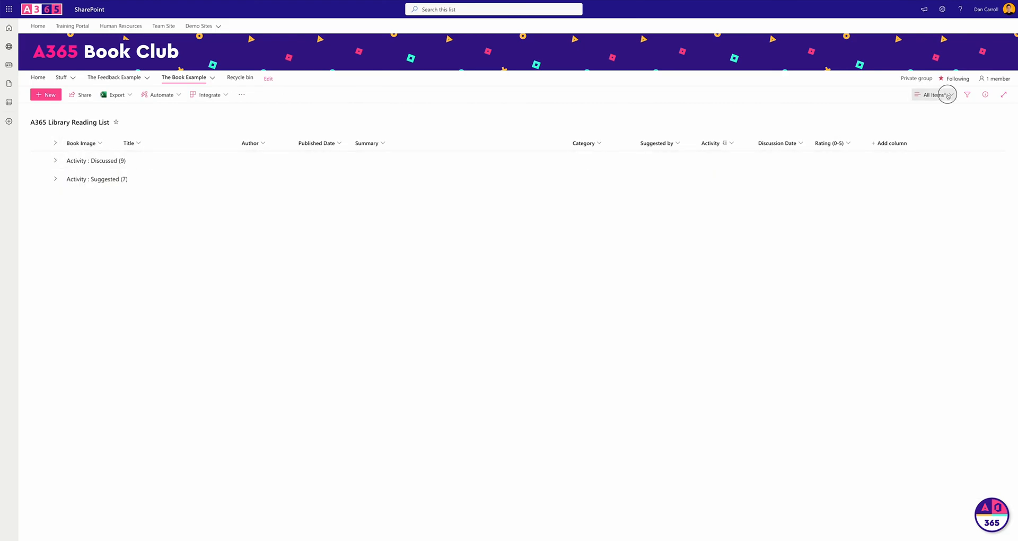
pyautogui.click(935, 94)
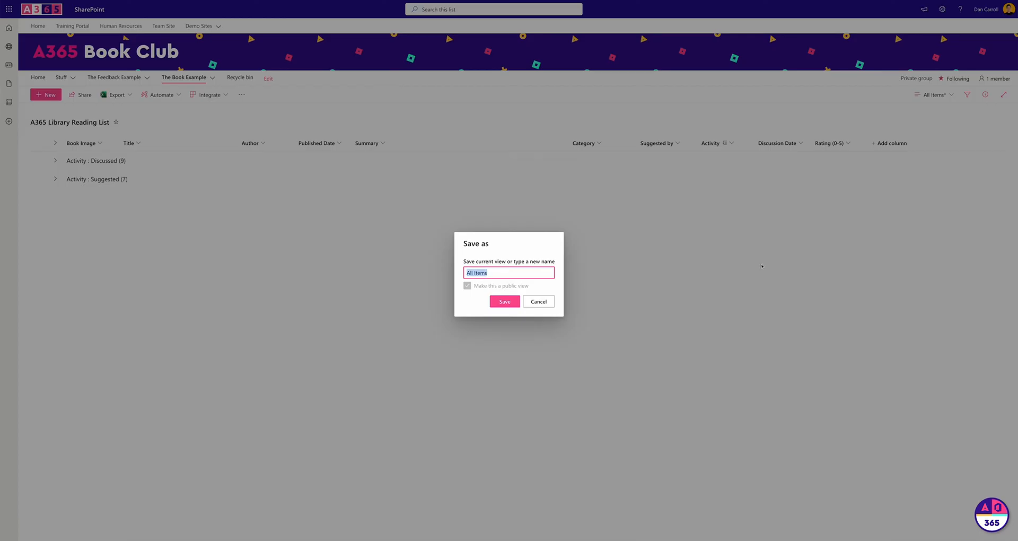
pyautogui.write('Grouped by Ac')
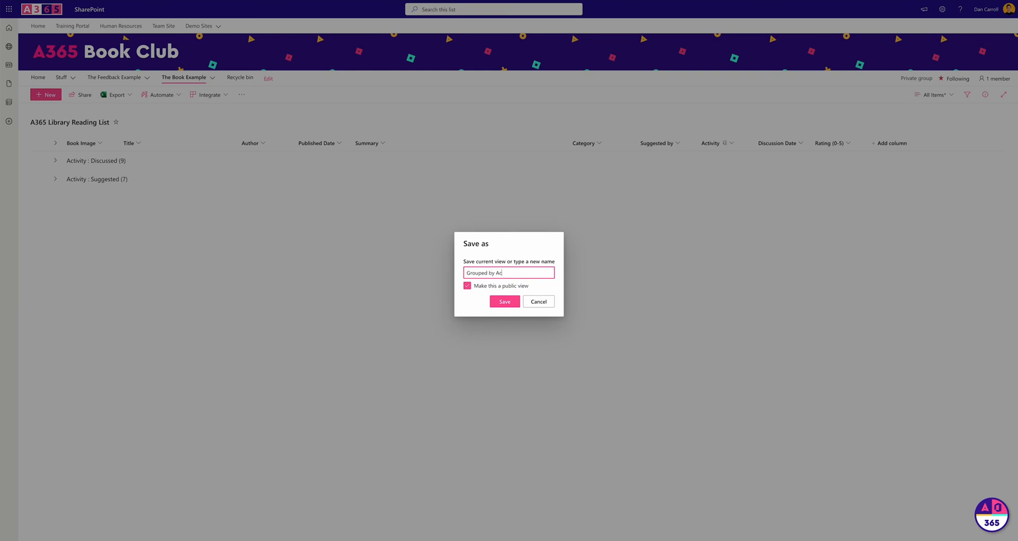
pyautogui.click(504, 301)
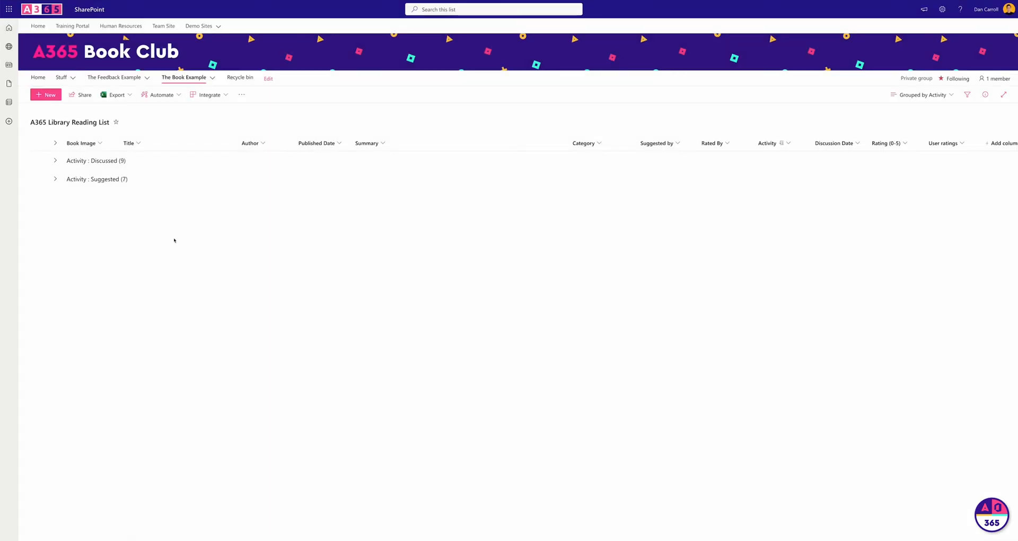
pyautogui.click(55, 180)
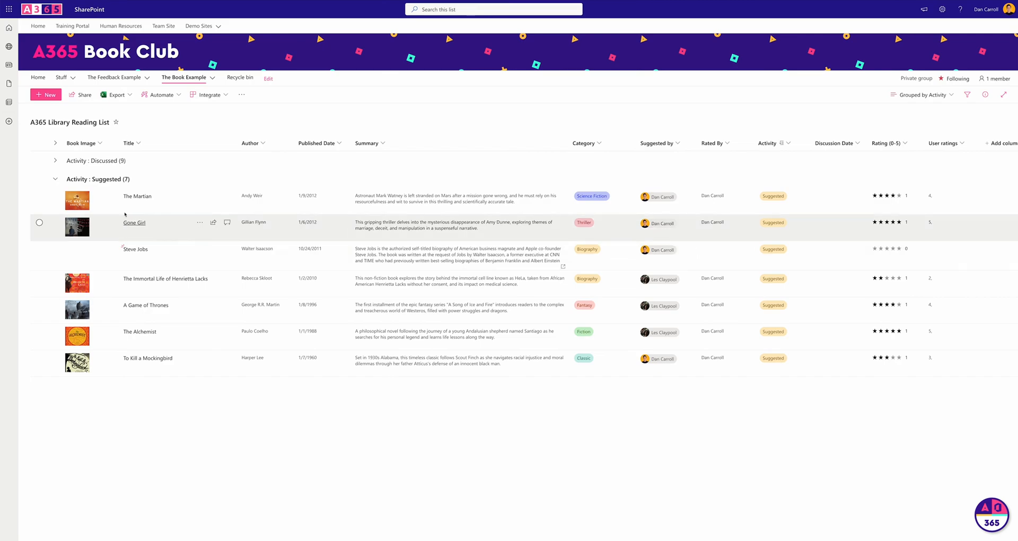
pyautogui.click(54, 179)
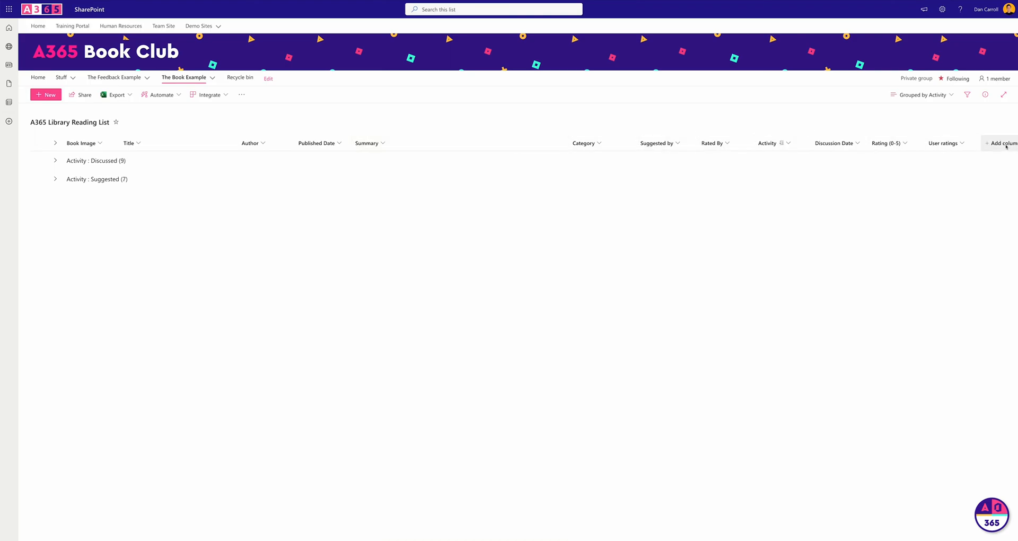
# Show the Created column, sort it newest first, and save the changes to the view.
pyautogui.click(1004, 143)
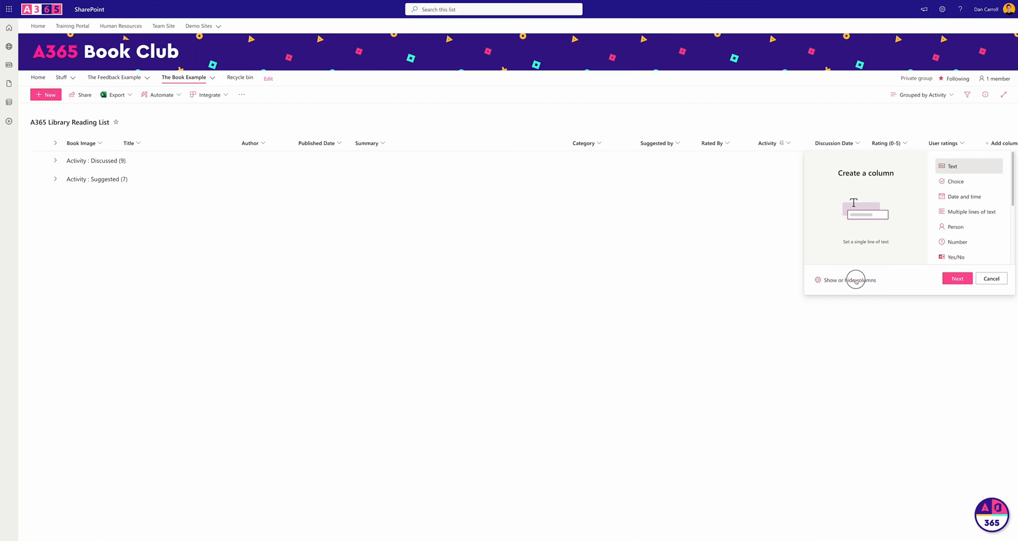
pyautogui.click(851, 279)
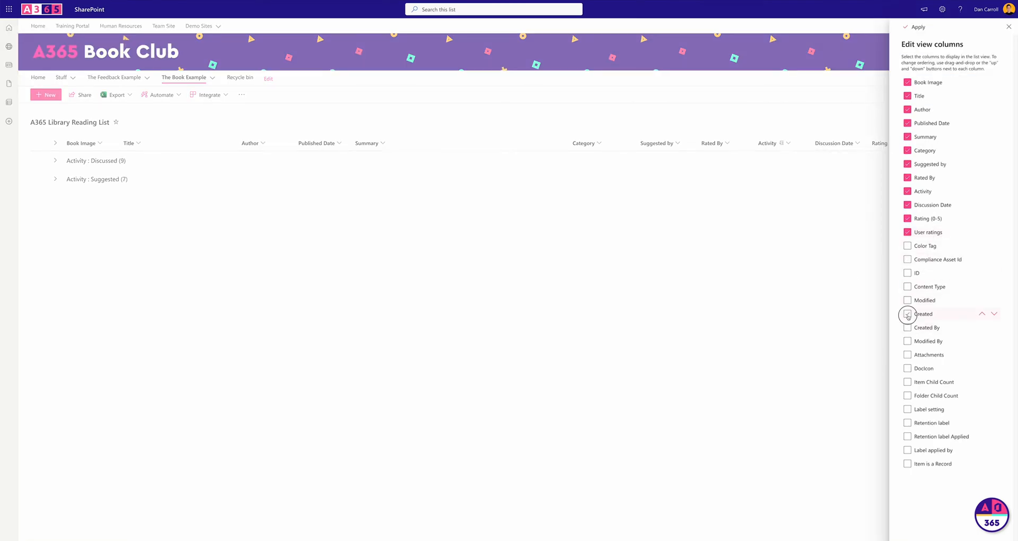
pyautogui.click(916, 27)
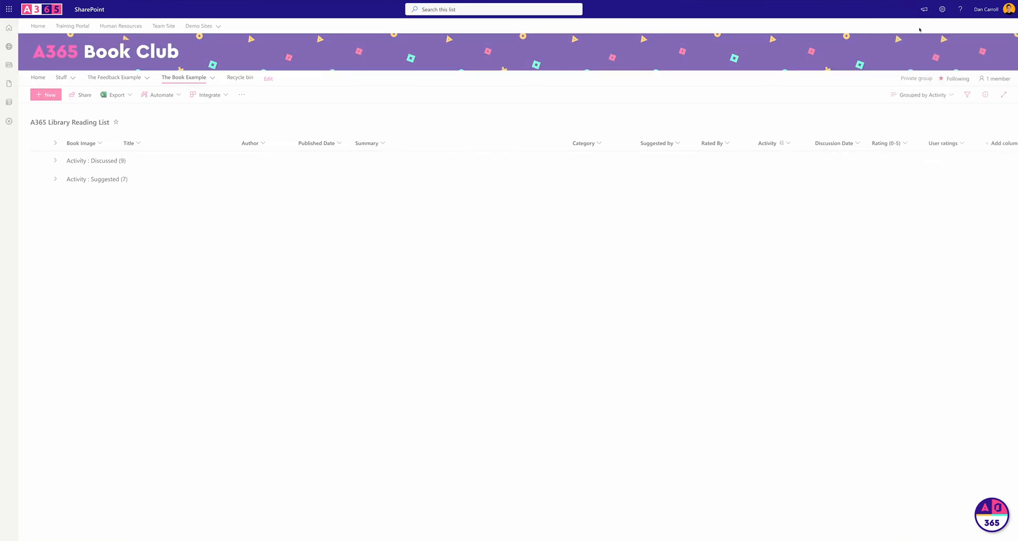
pyautogui.click(998, 143)
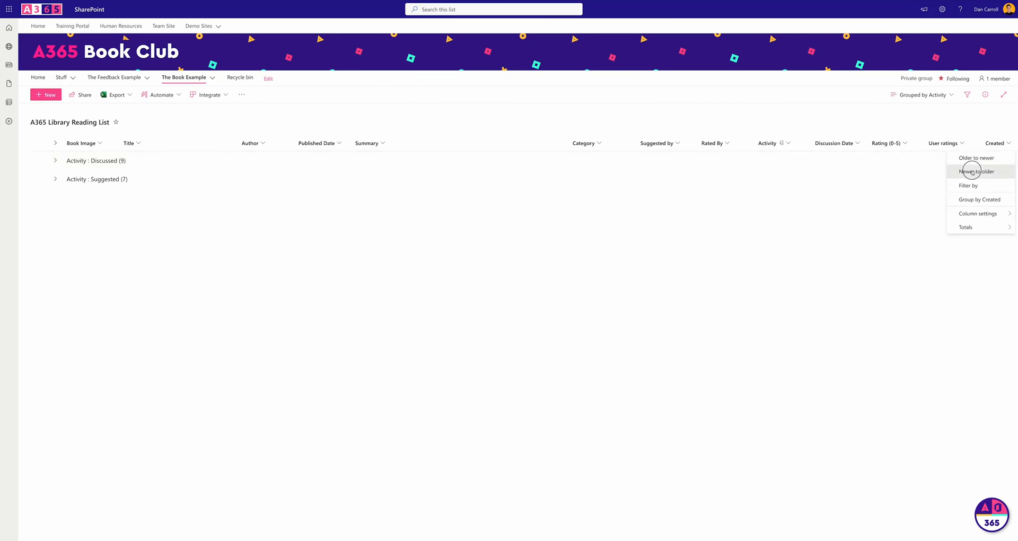
pyautogui.click(975, 171)
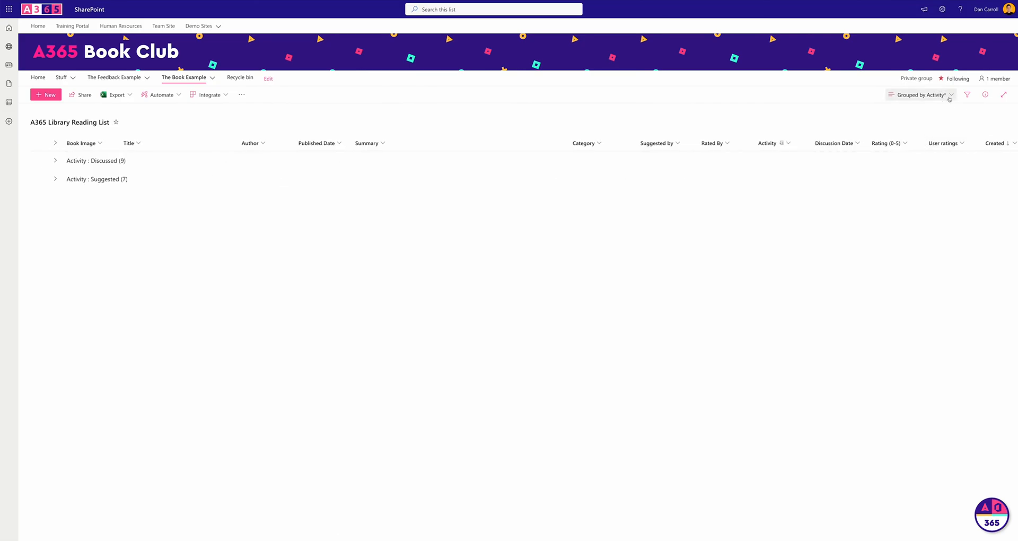
pyautogui.click(915, 95)
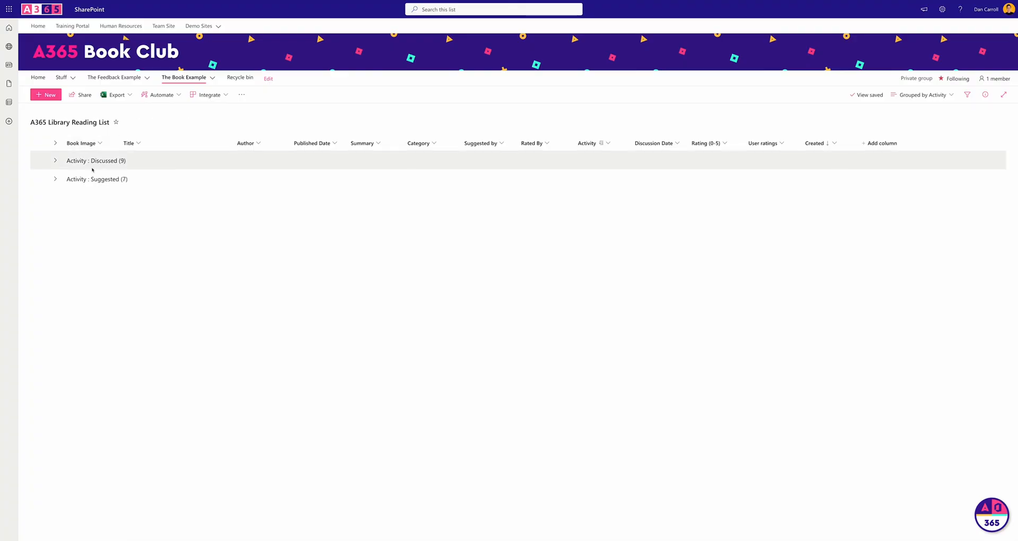
# Expand the Suggested group to show seven books with Steve Jobs listed first.
pyautogui.click(55, 179)
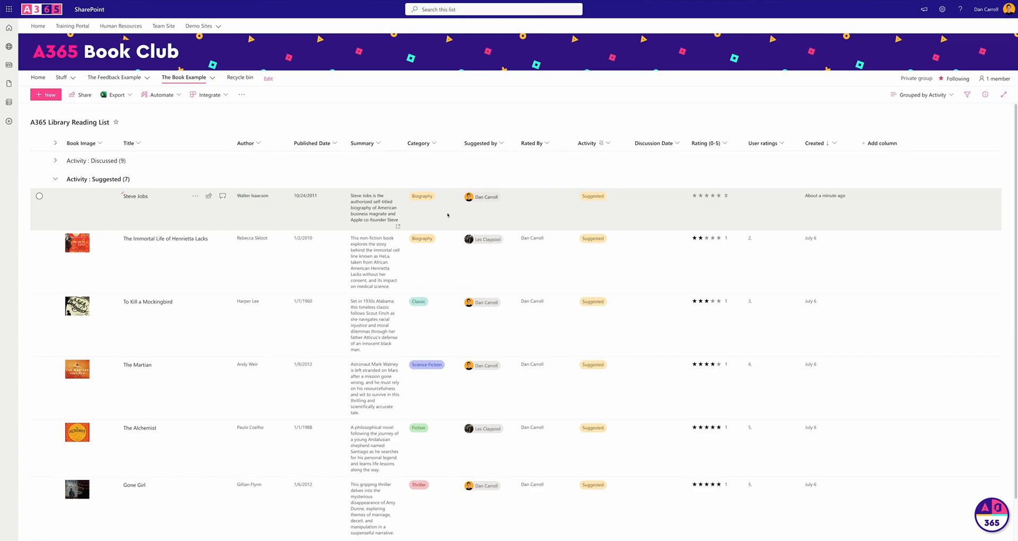
pyautogui.moveTo(586, 207)
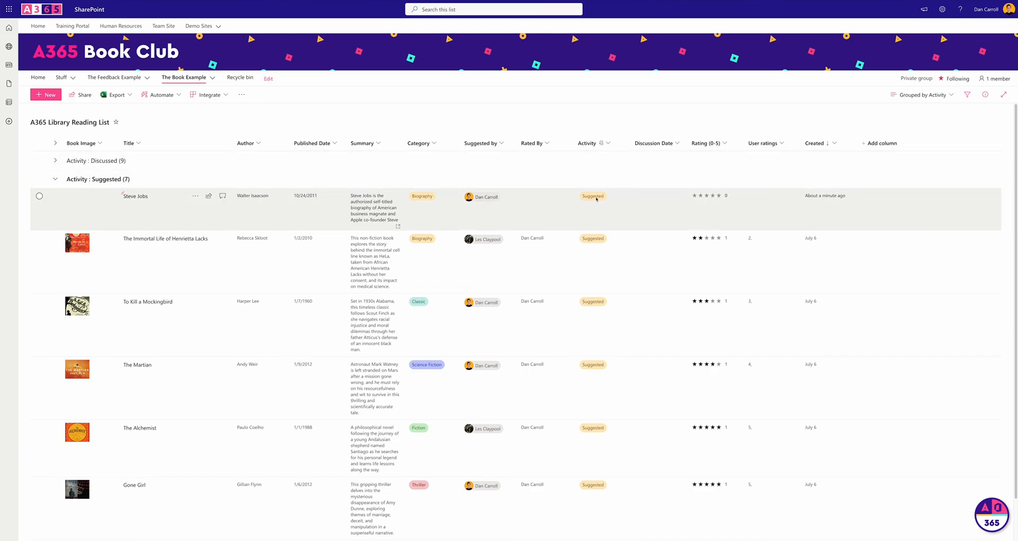
pyautogui.moveTo(563, 203)
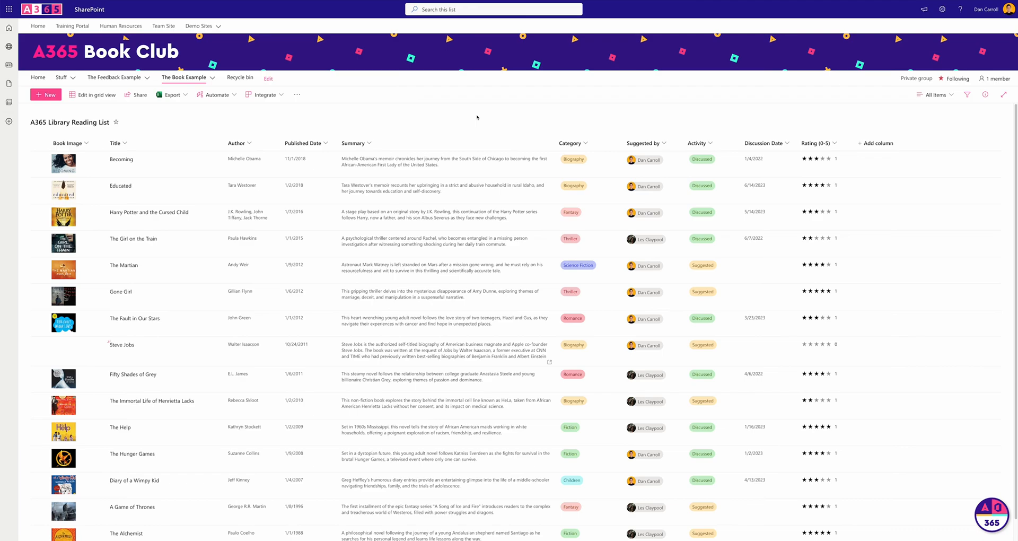
pyautogui.moveTo(773, 129)
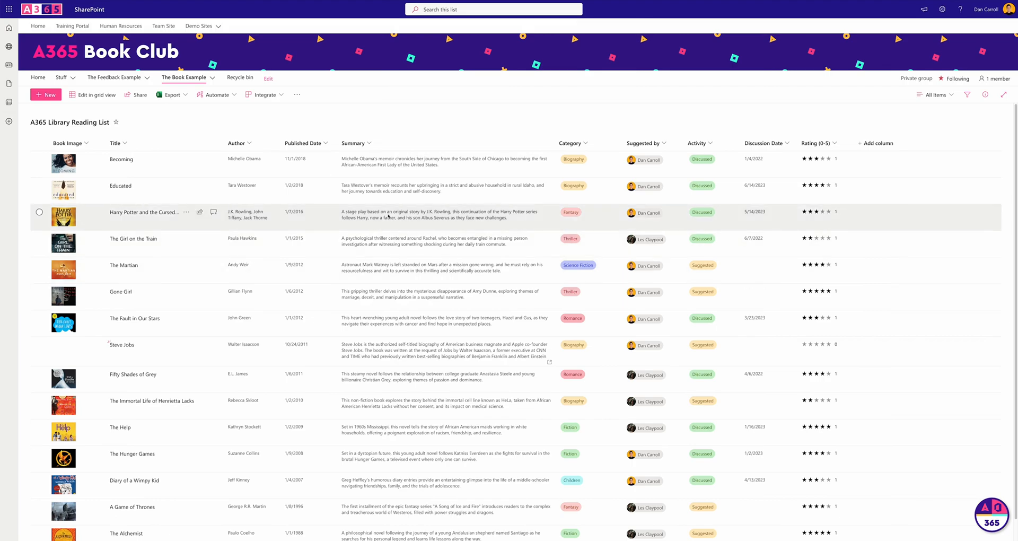
# Search the reading list for 'psychological', returning only The Girl on the Train.
pyautogui.click(493, 9)
pyautogui.write('psychological')
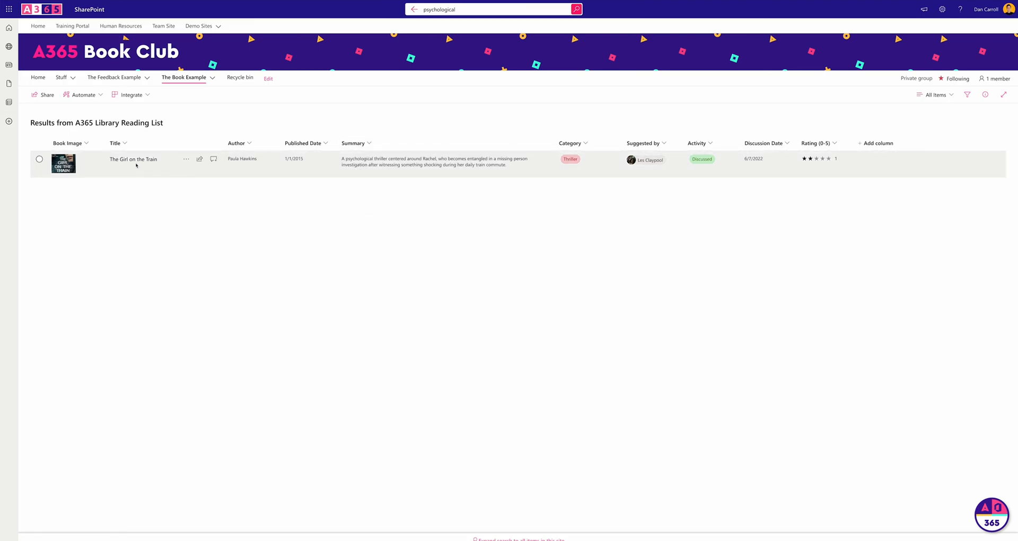
pyautogui.moveTo(415, 224)
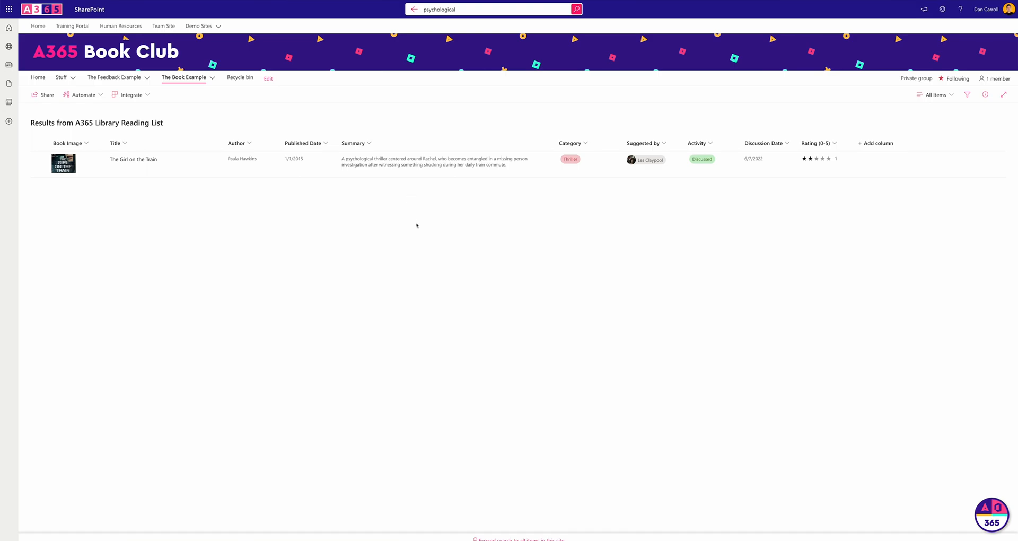
pyautogui.moveTo(496, 305)
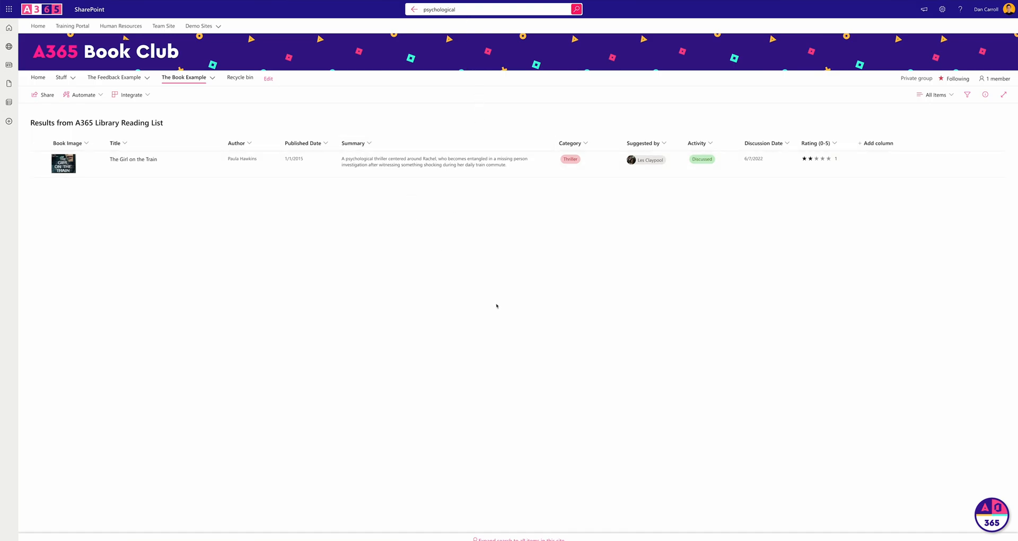
pyautogui.moveTo(496, 304)
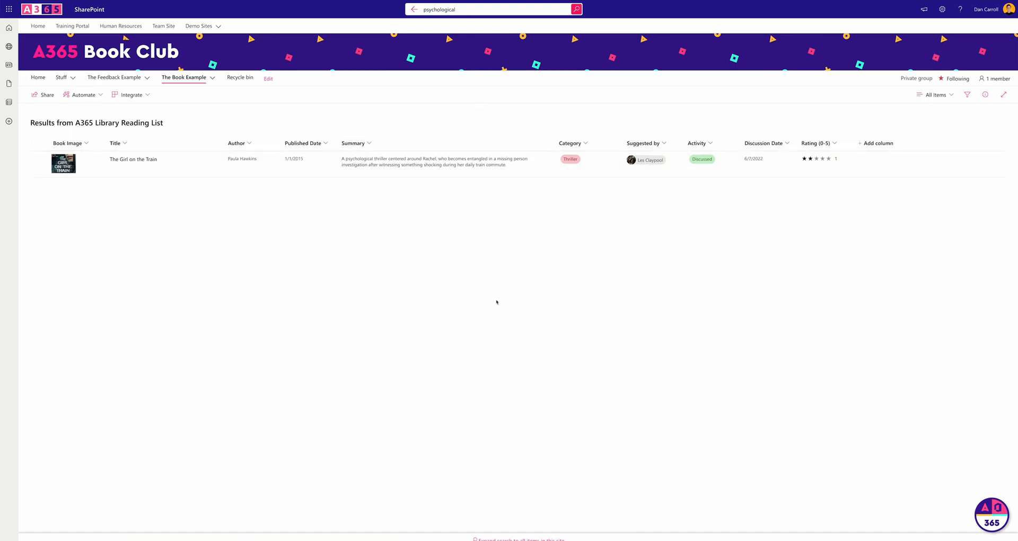
pyautogui.moveTo(795, 181)
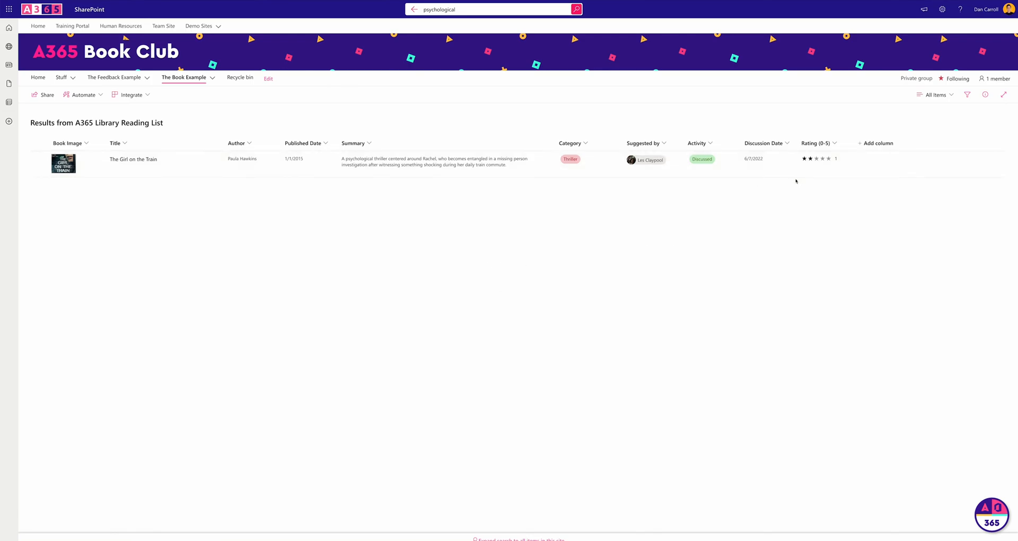
pyautogui.moveTo(353, 279)
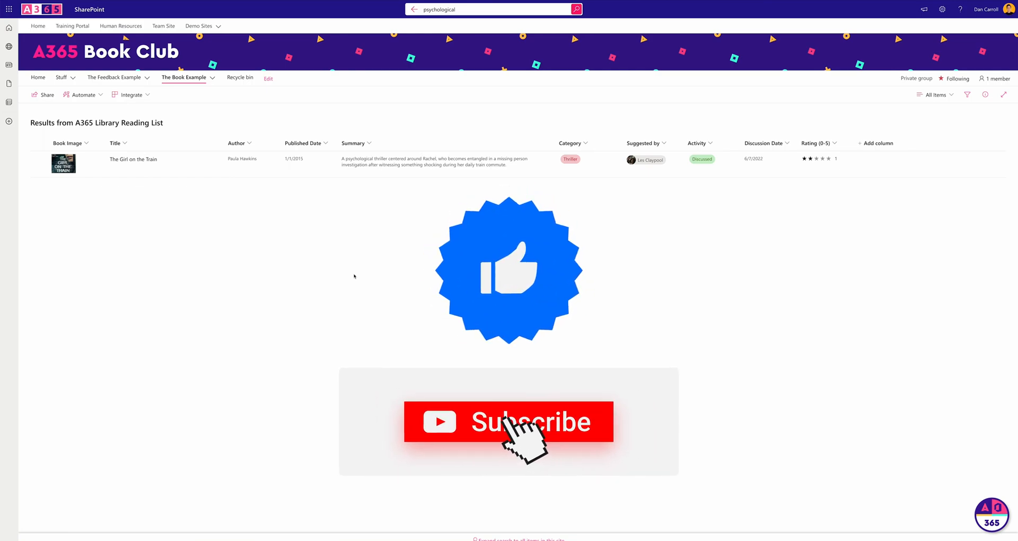
pyautogui.click(508, 421)
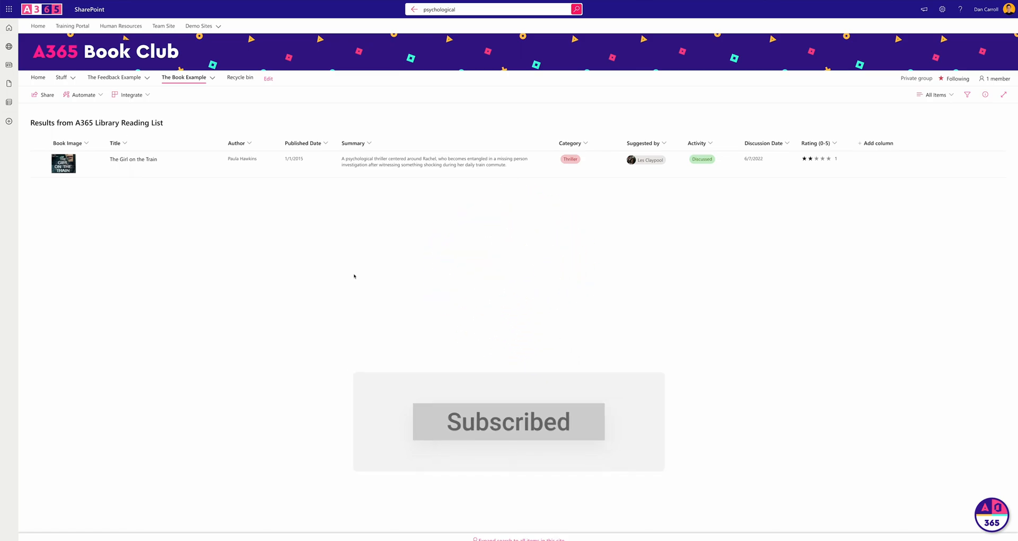